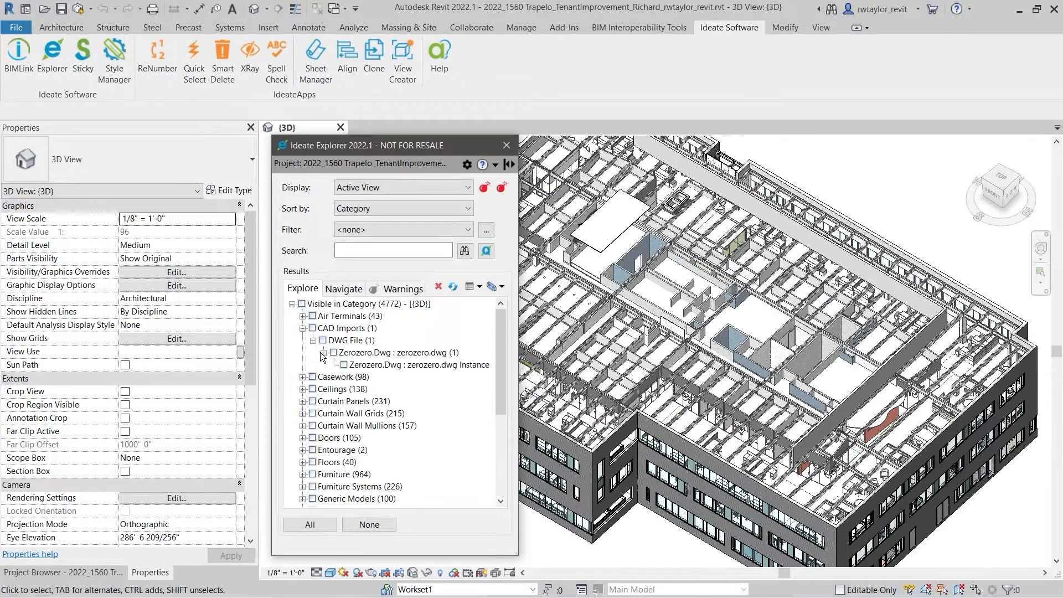
Show the entire project in Explorer and apply the Ideate Audit filter
{"action": "left_click", "coordinate": [401, 187]}
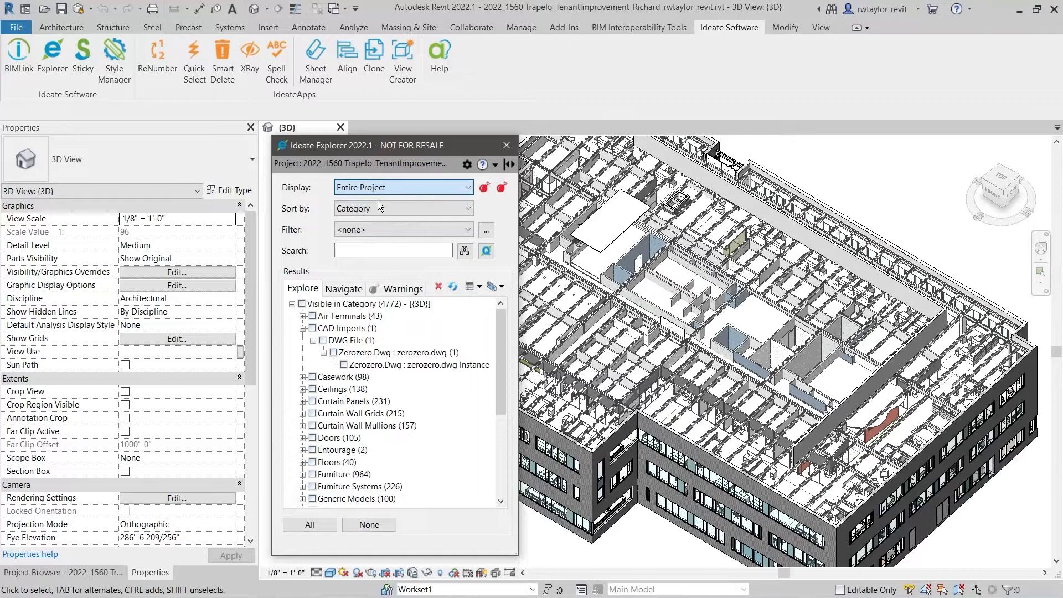
{"action": "left_click", "coordinate": [403, 229]}
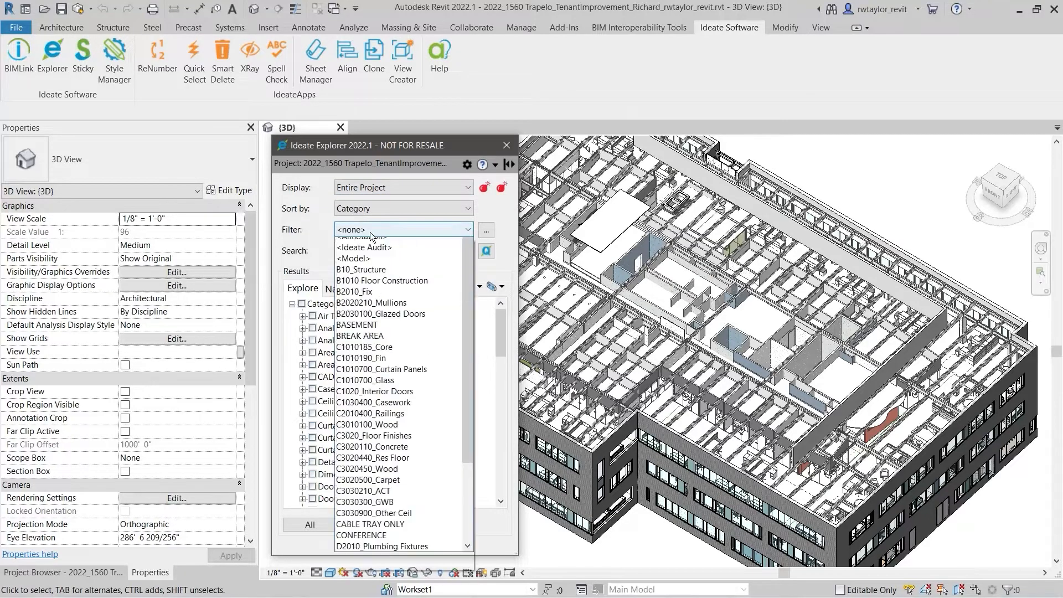
{"action": "left_click", "coordinate": [364, 247]}
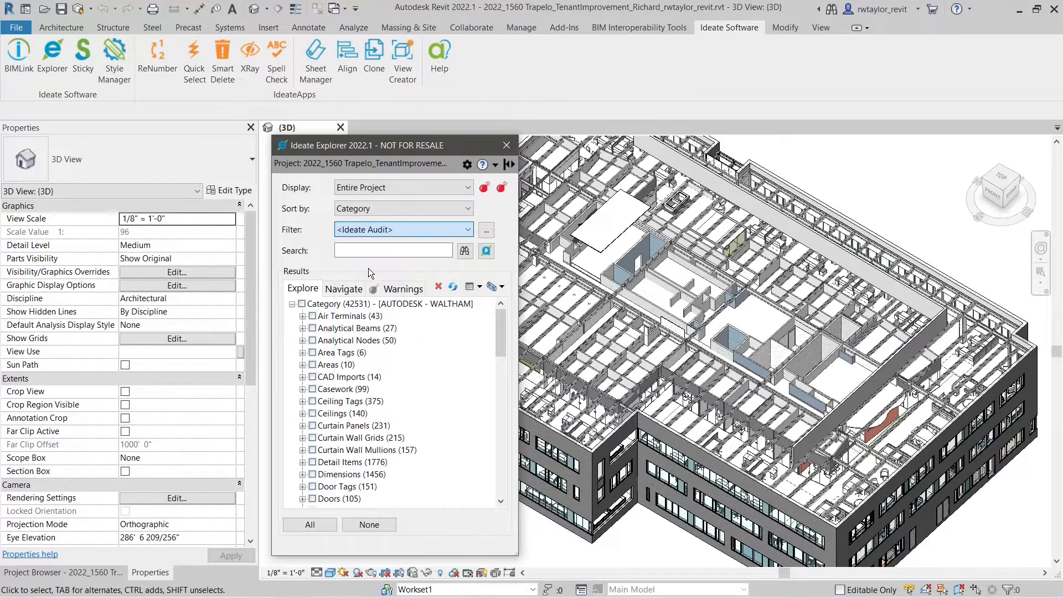
{"action": "scroll", "scroll_direction": "down", "scroll_amount": 3}
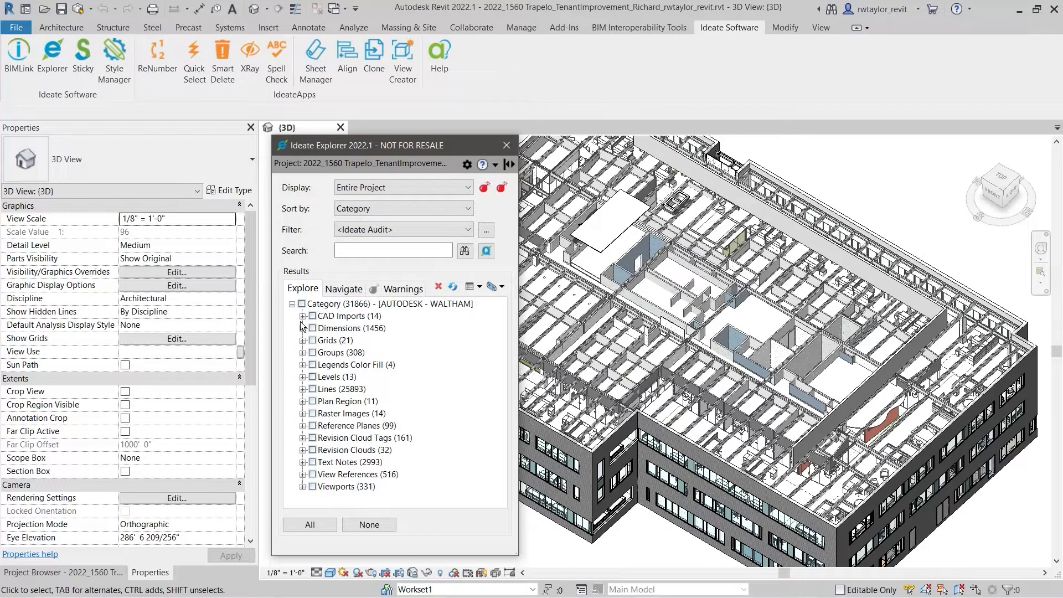
Expand CAD Imports into its DWG File and view-specific DWG groups
{"action": "left_click", "coordinate": [303, 316]}
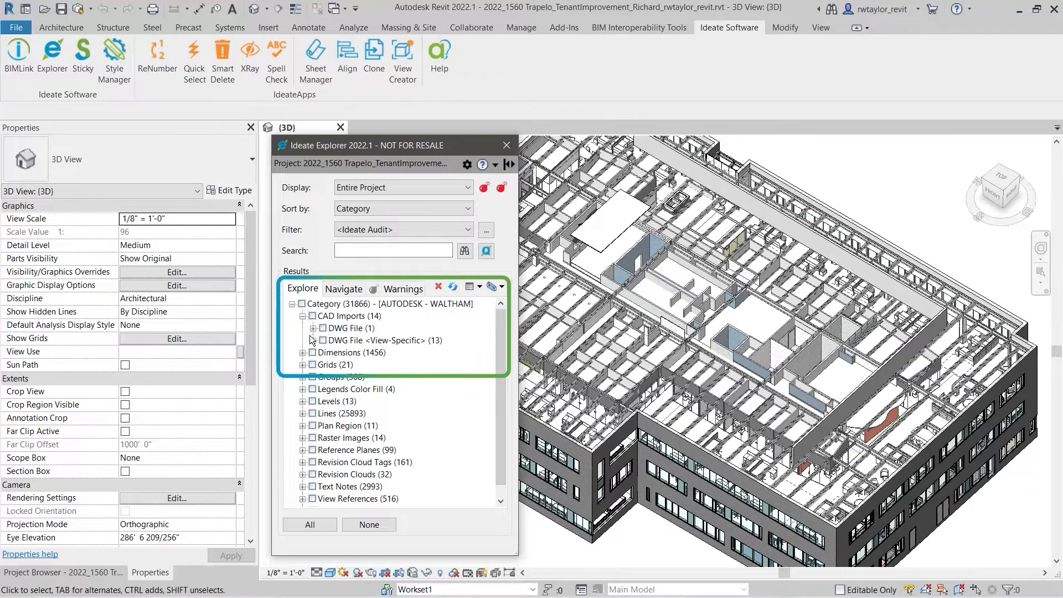
{"action": "left_click", "coordinate": [304, 327]}
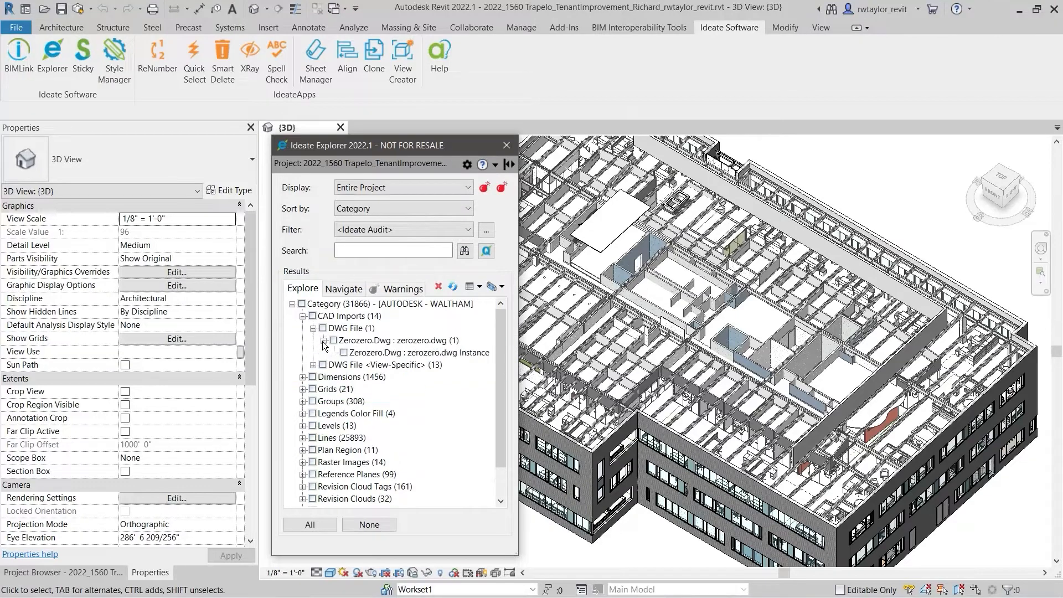
{"action": "left_click", "coordinate": [303, 364]}
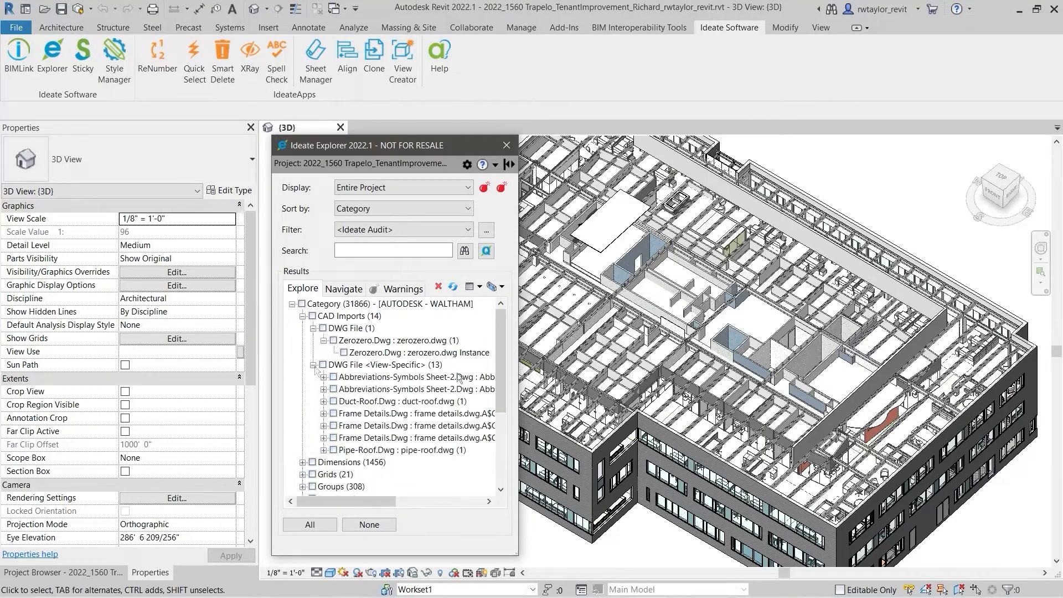
{"action": "scroll", "scroll_direction": "down", "scroll_amount": 3}
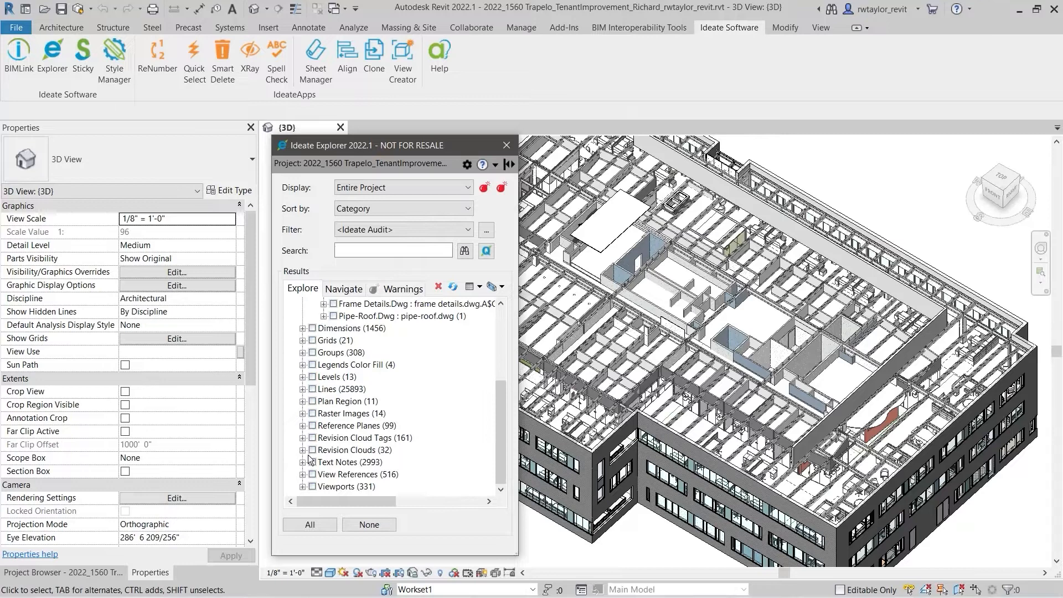
Switch to the Model filter and pick a Curtain Wall Conference instance under Walls
{"action": "left_click", "coordinate": [401, 229]}
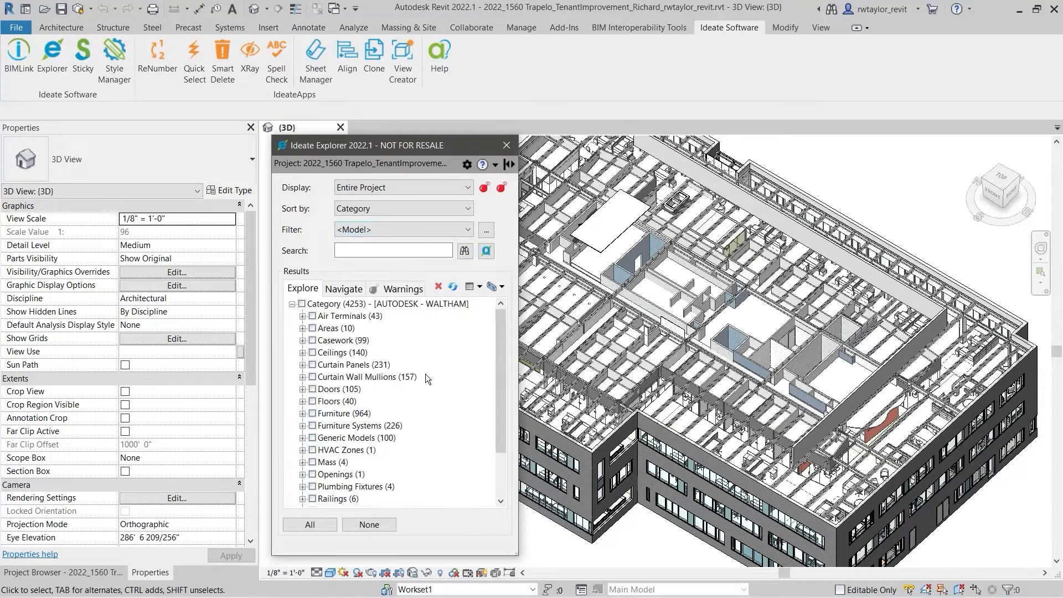
{"action": "scroll", "scroll_direction": "down", "scroll_amount": 3}
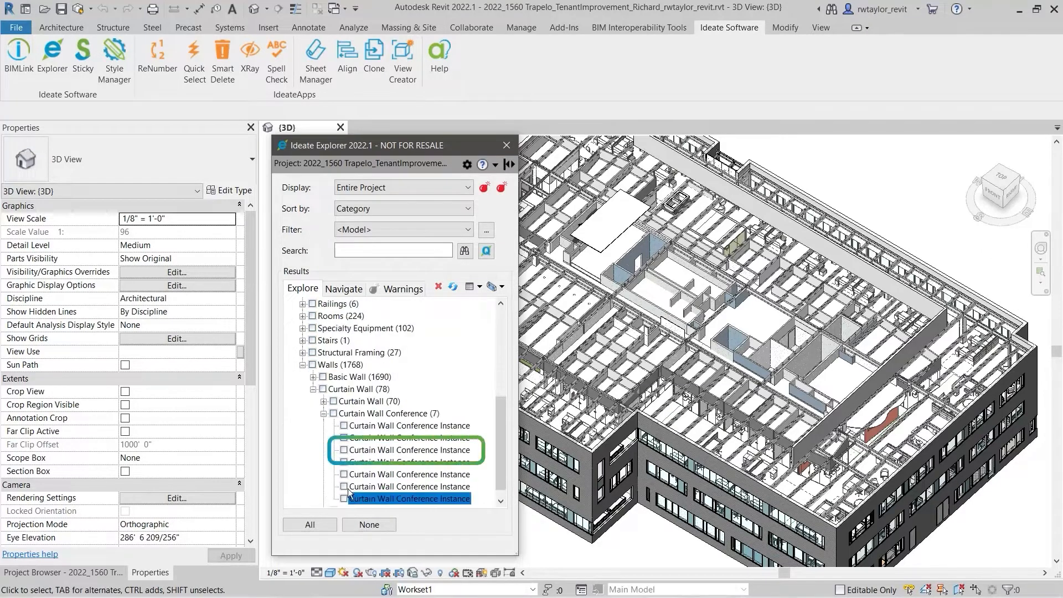
{"action": "left_click", "coordinate": [408, 449]}
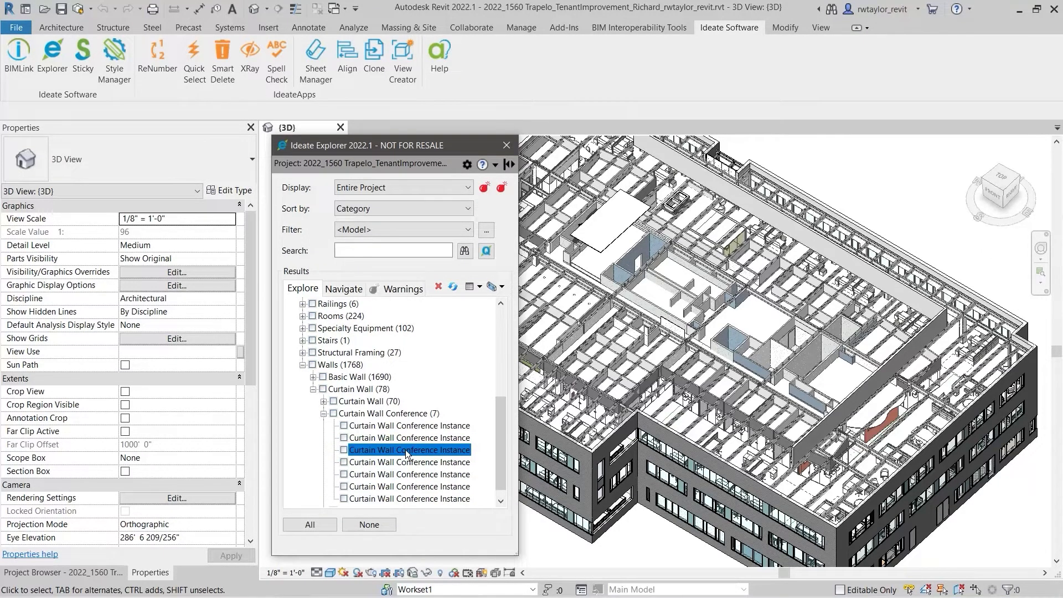
{"action": "left_click", "coordinate": [409, 449]}
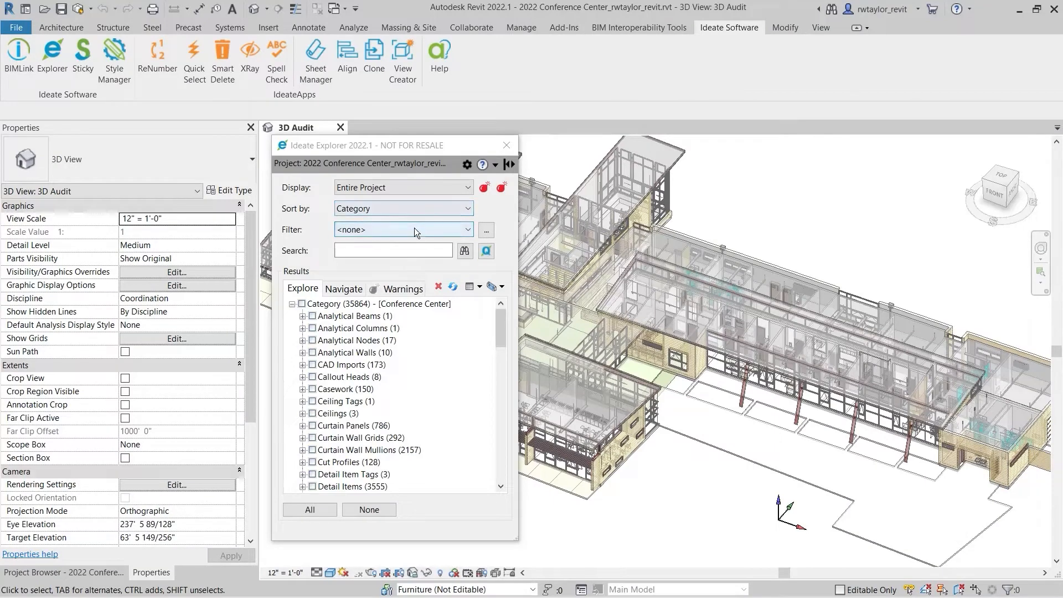
Apply the Ideate Audit filter and expand Lines > Detail Lines into its line styles
{"action": "left_click", "coordinate": [403, 230]}
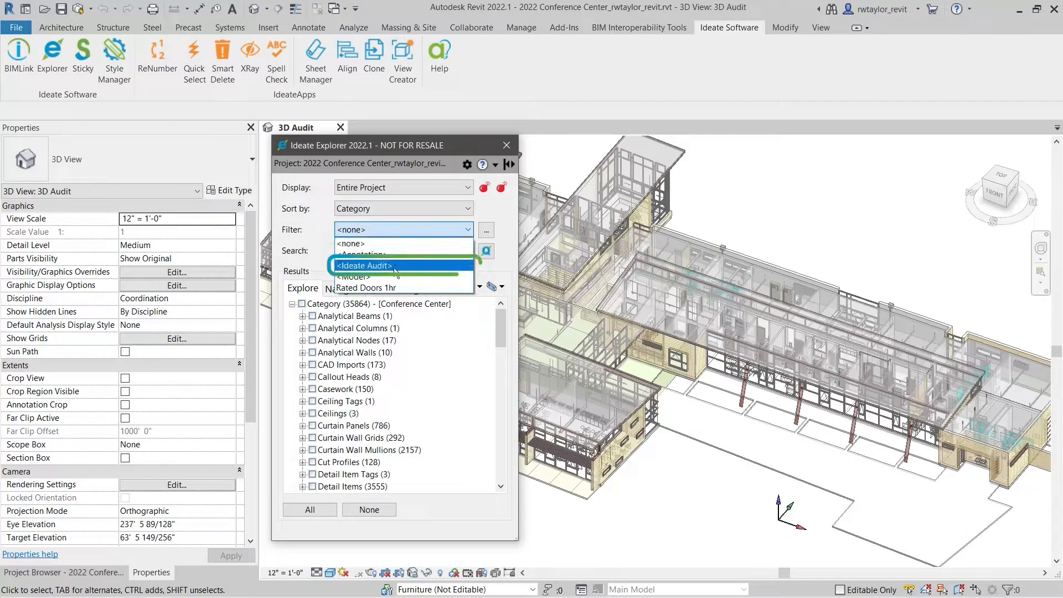
{"action": "left_click", "coordinate": [364, 265]}
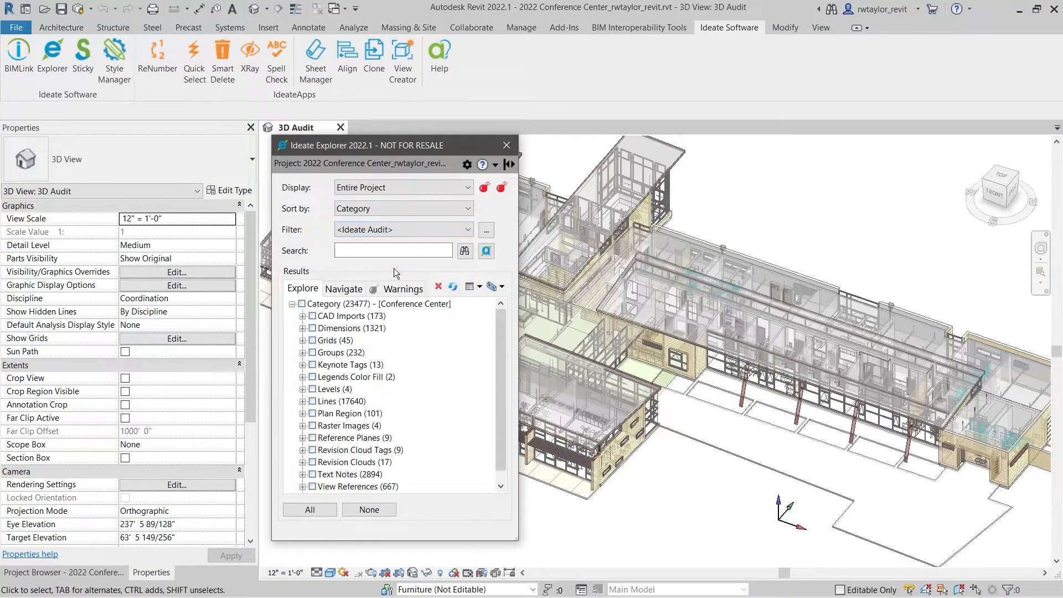
{"action": "scroll", "scroll_direction": "down", "scroll_amount": 3}
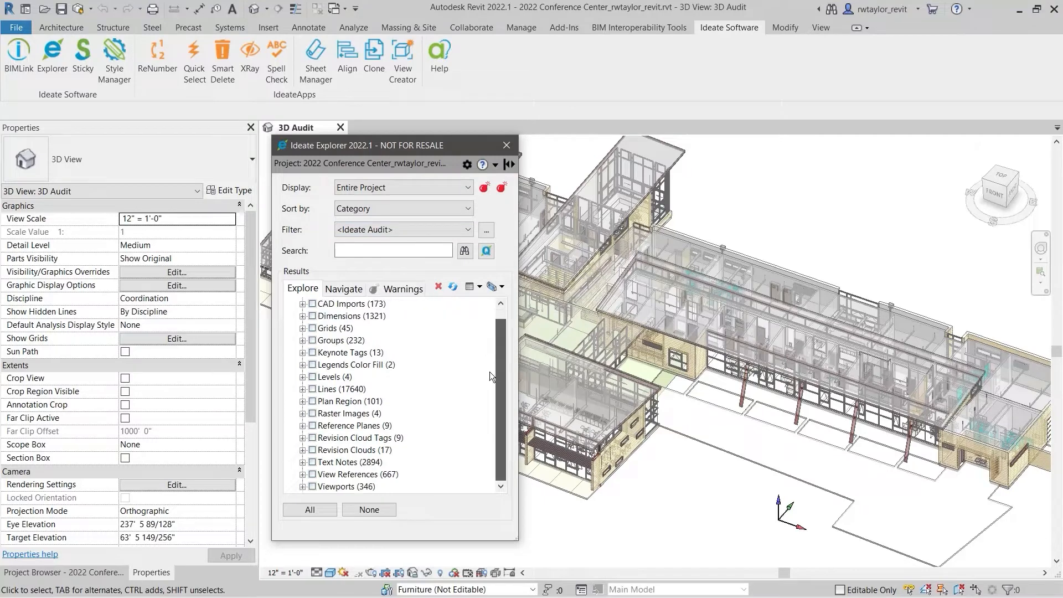
{"action": "left_click", "coordinate": [302, 388]}
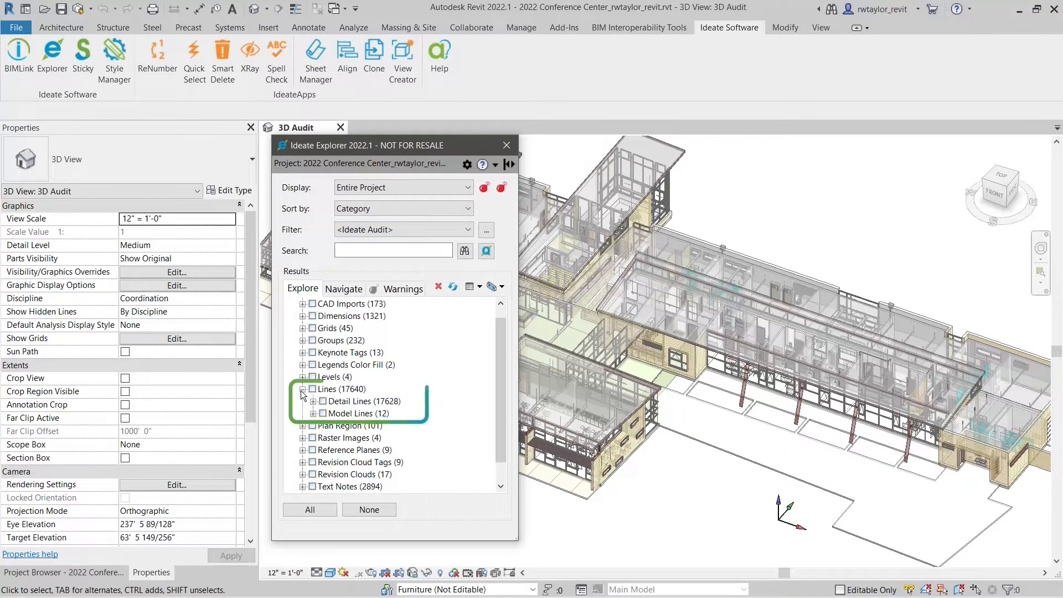
{"action": "left_click", "coordinate": [311, 400]}
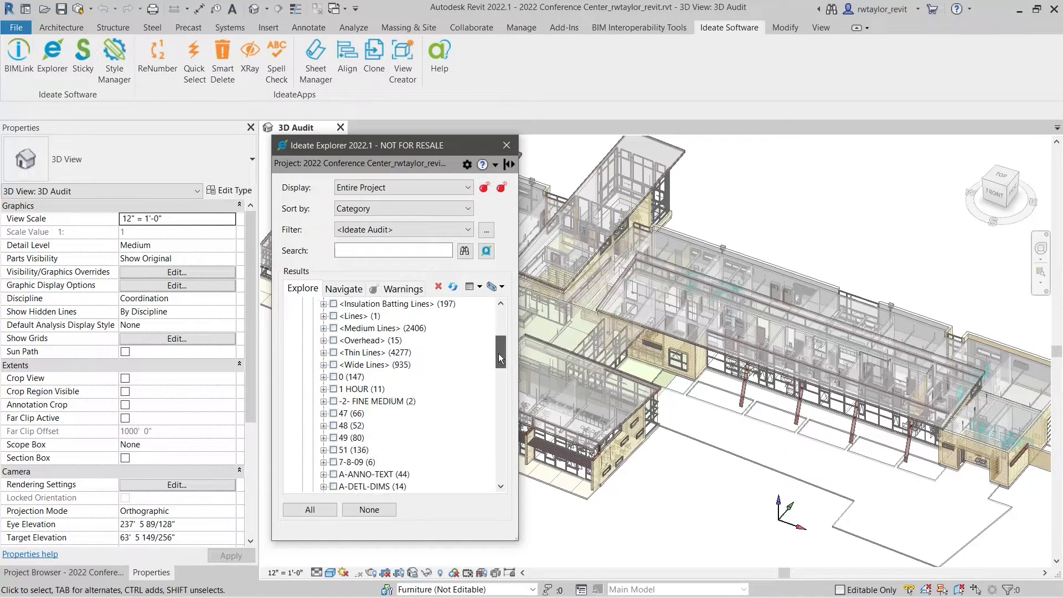
{"action": "scroll", "scroll_direction": "down", "scroll_amount": 3}
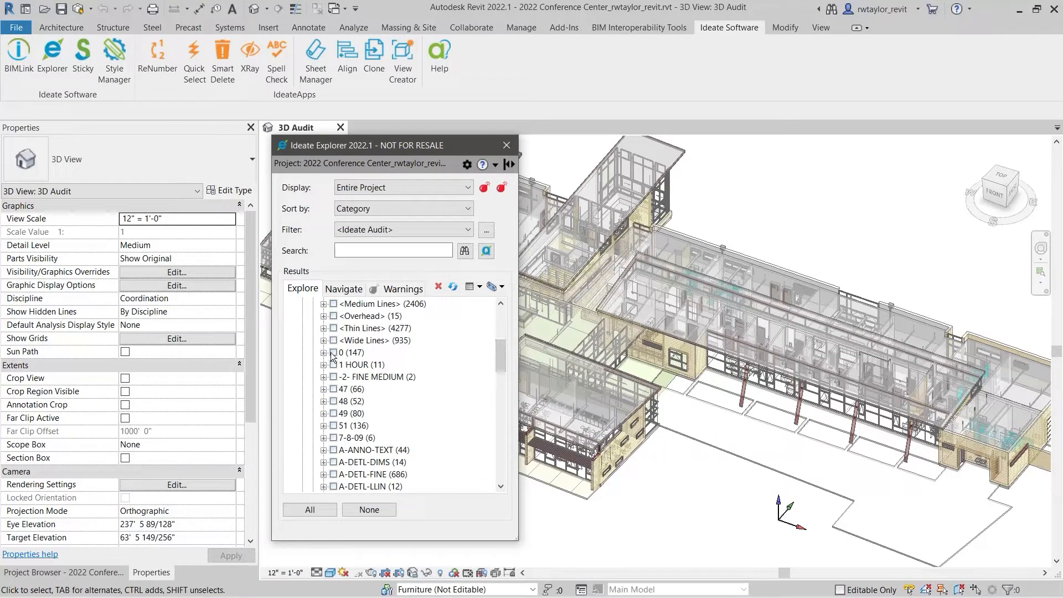
Select all detail lines using stray styles 0, 47, 48, 49, 51 and 7-8-09
{"action": "left_click", "coordinate": [333, 352]}
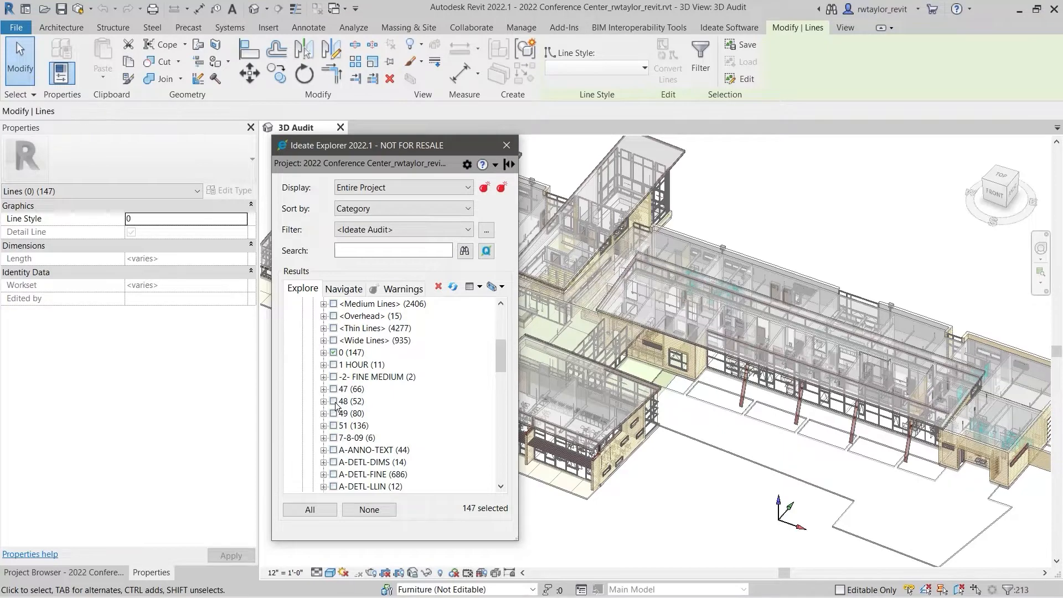
{"action": "left_click", "coordinate": [333, 388]}
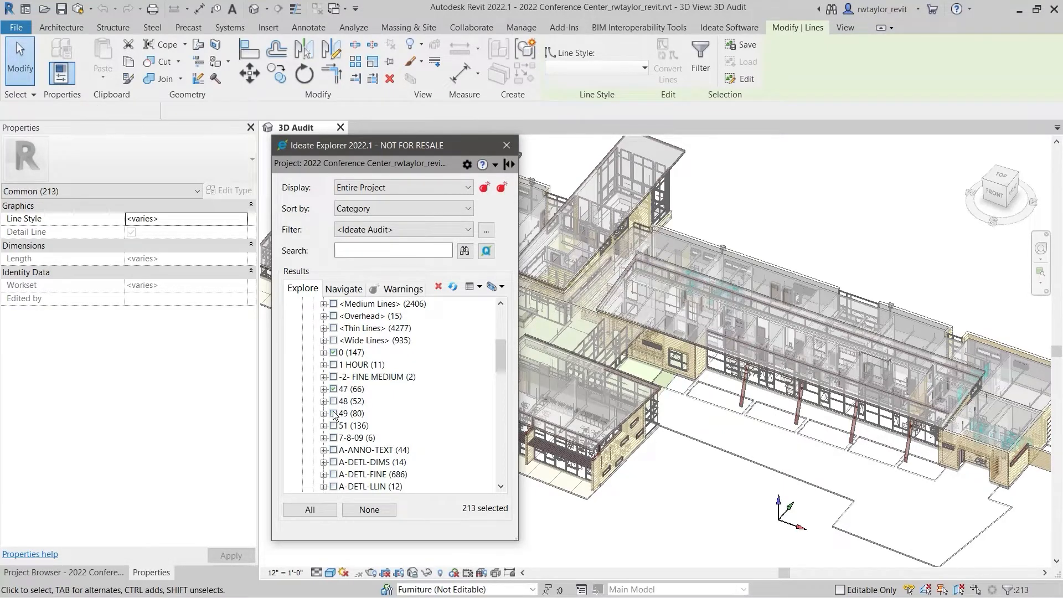
{"action": "left_click", "coordinate": [333, 413]}
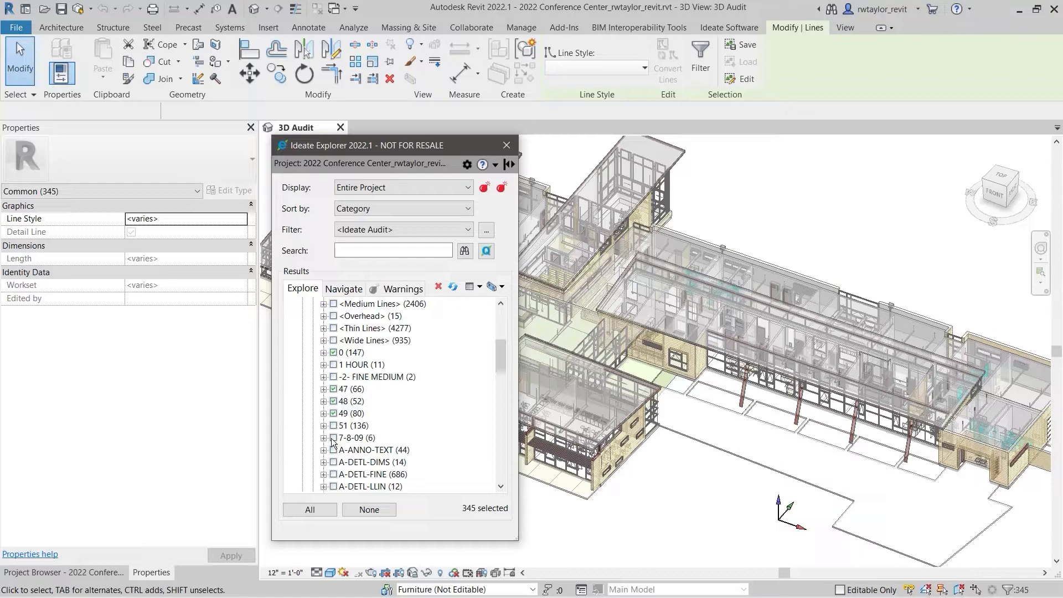
{"action": "left_click", "coordinate": [333, 439]}
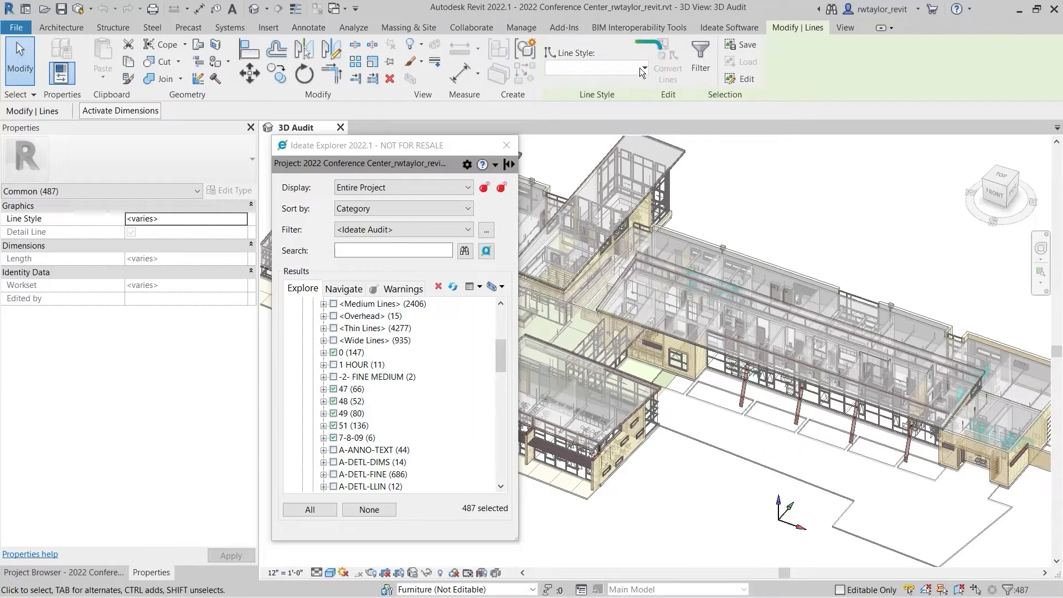
Change the 487 selected lines to the A-DETL-FINE line style
{"action": "left_click", "coordinate": [641, 67]}
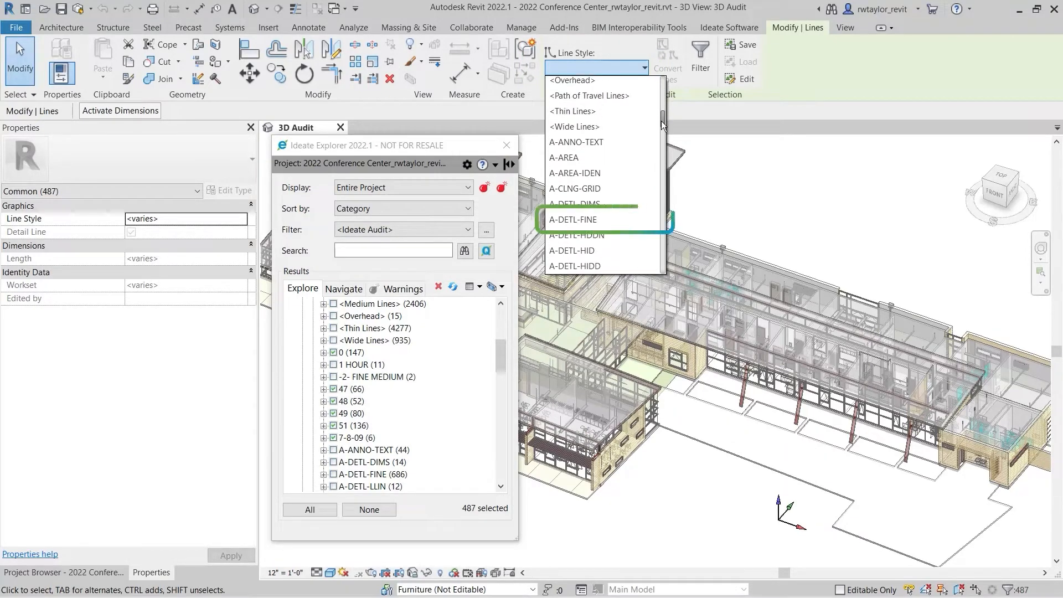
{"action": "left_click", "coordinate": [572, 219]}
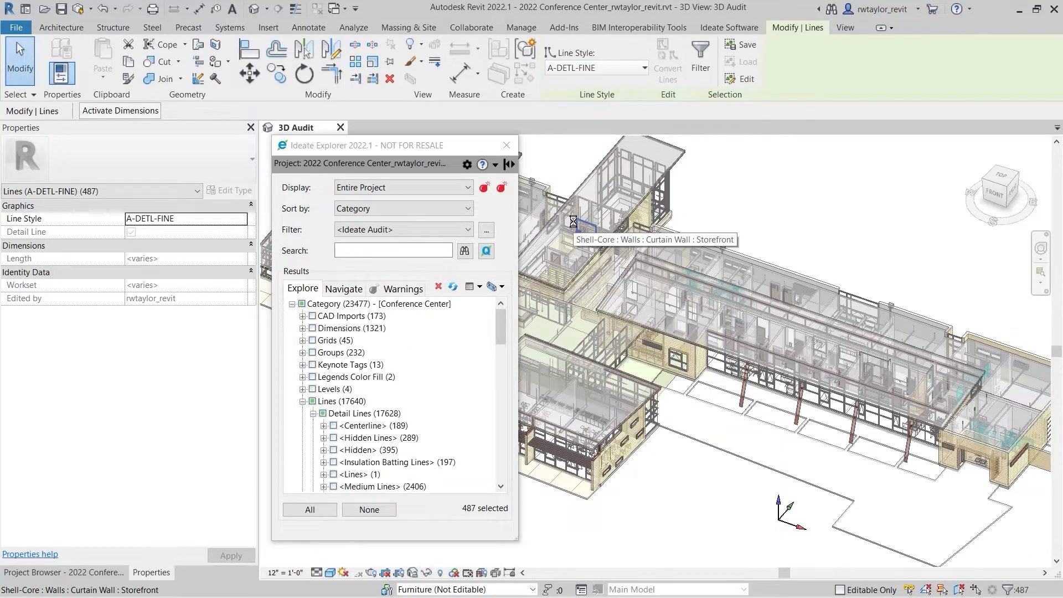
{"action": "scroll", "scroll_direction": "down", "scroll_amount": 3}
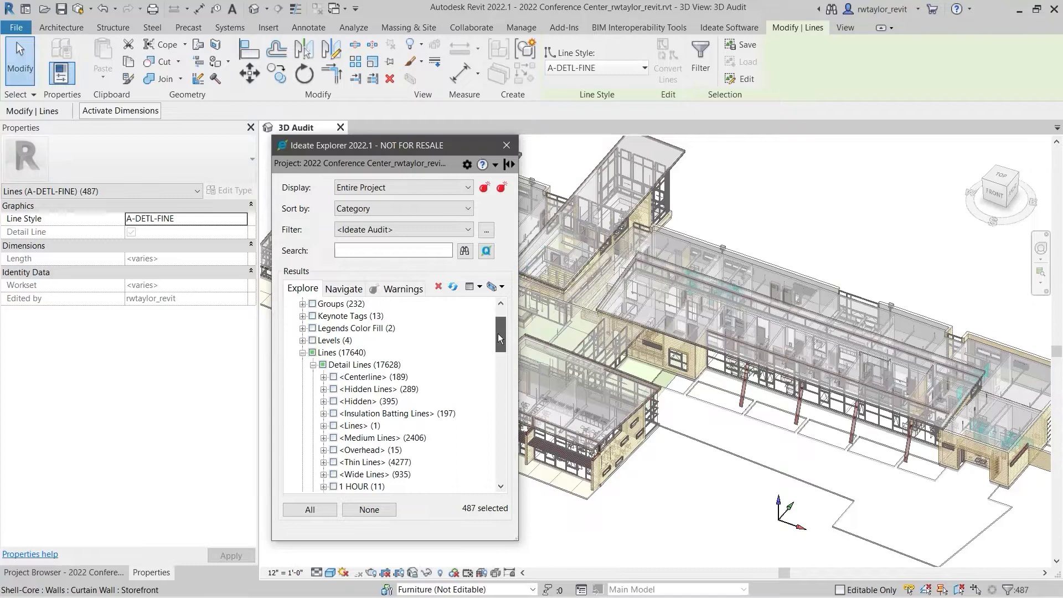
{"action": "scroll", "scroll_direction": "down", "scroll_amount": 3}
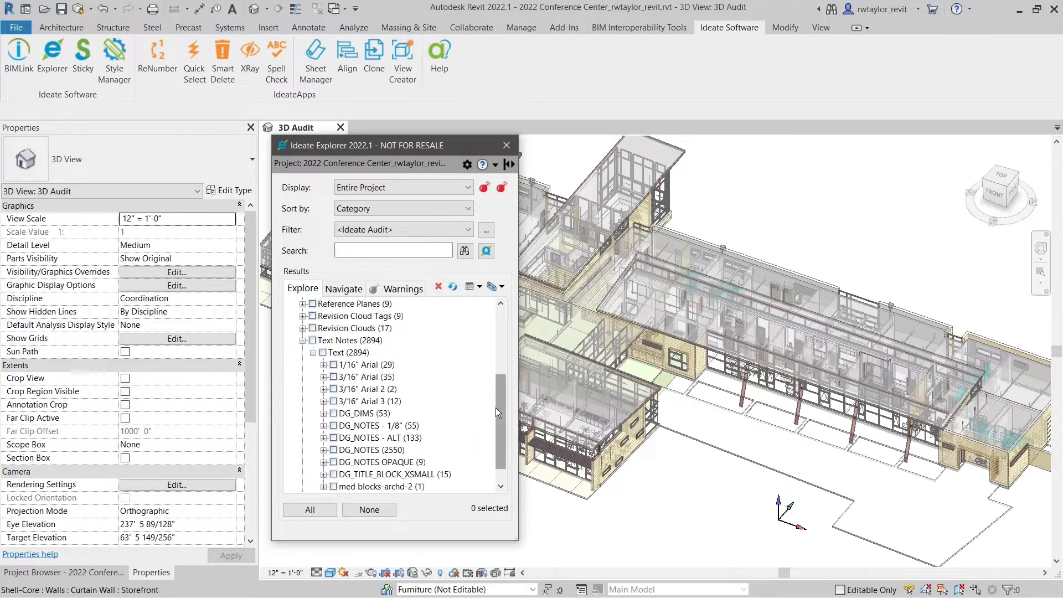
Select the 3/16" Arial 2 and Arial 3 text notes and reach the Properties type selector
{"action": "scroll", "scroll_direction": "down", "scroll_amount": 3}
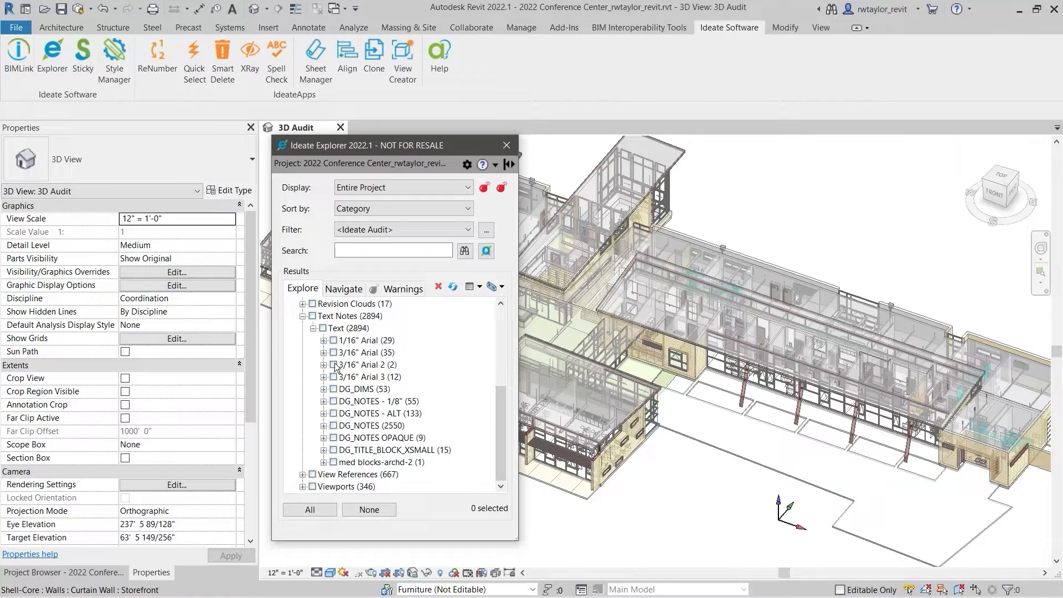
{"action": "left_click", "coordinate": [364, 364]}
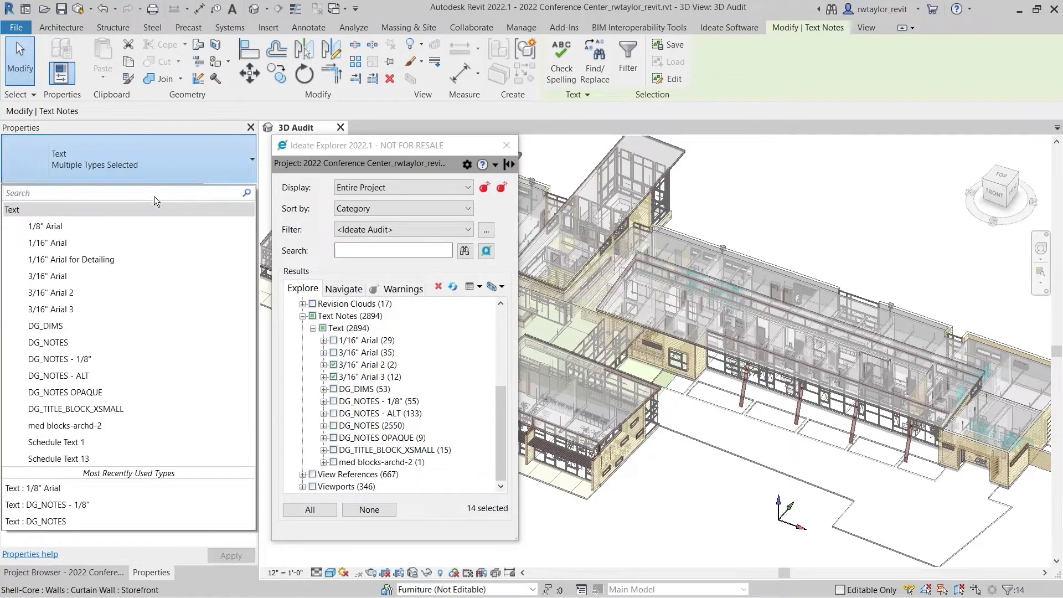
{"action": "left_click", "coordinate": [44, 226]}
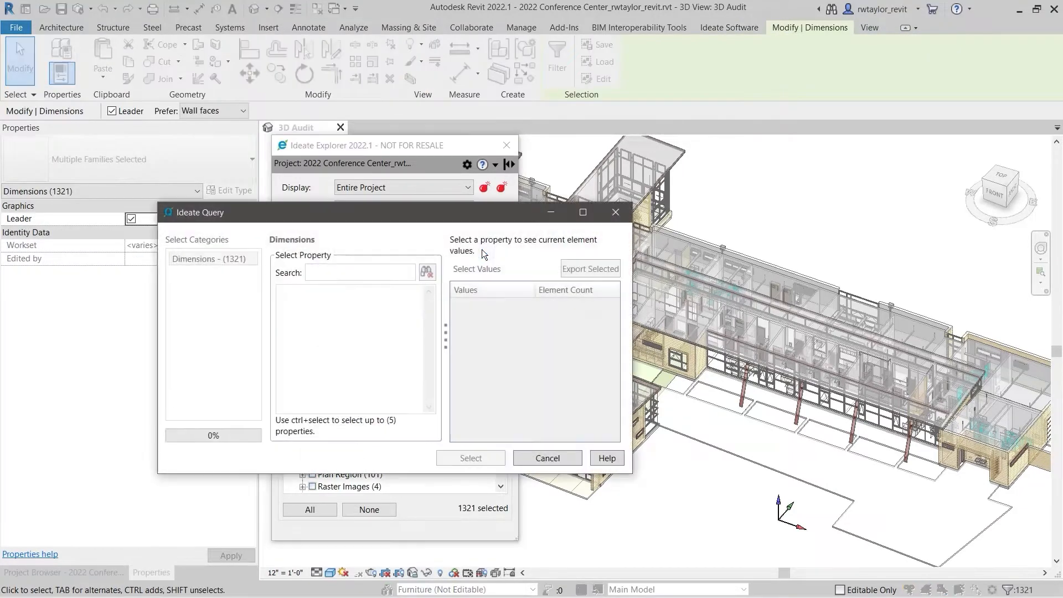
Query 'over' to isolate one dimension, zoom to it, then show the entire project again
{"action": "type", "text": "over"}
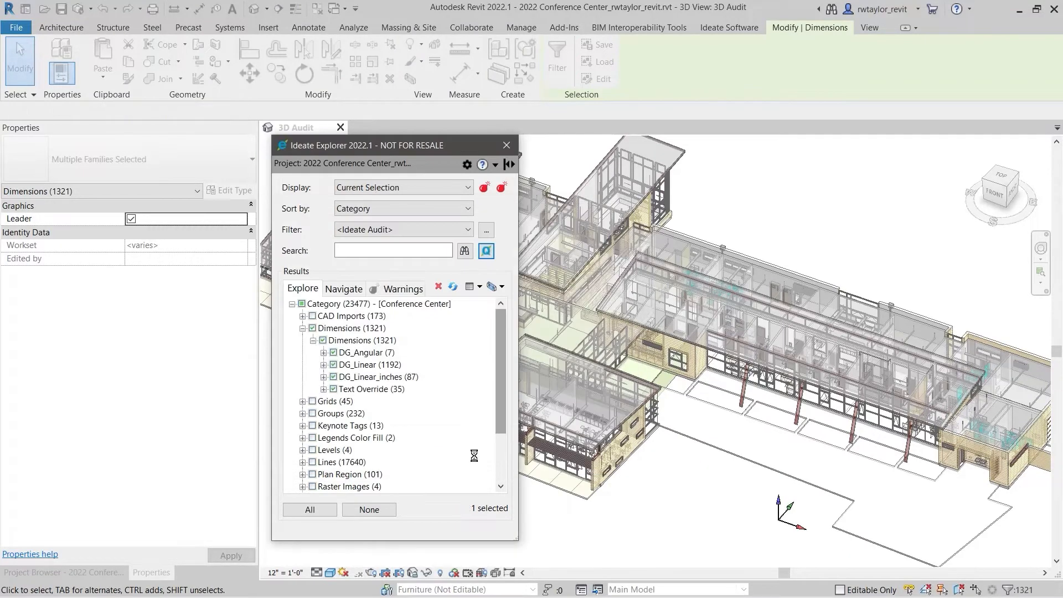
{"action": "left_click", "coordinate": [406, 127]}
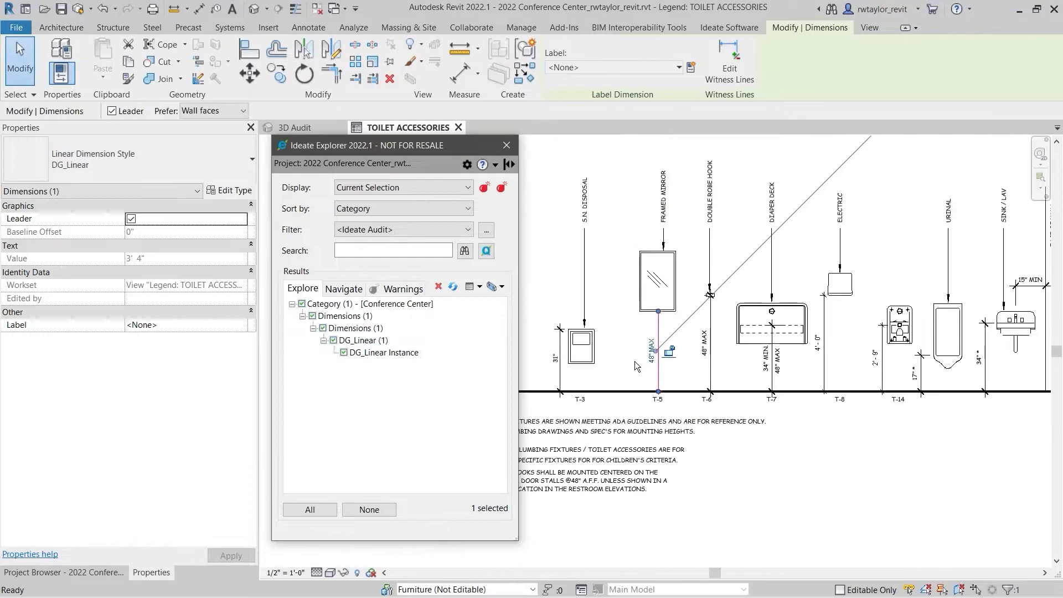
{"action": "double_click", "coordinate": [653, 342]}
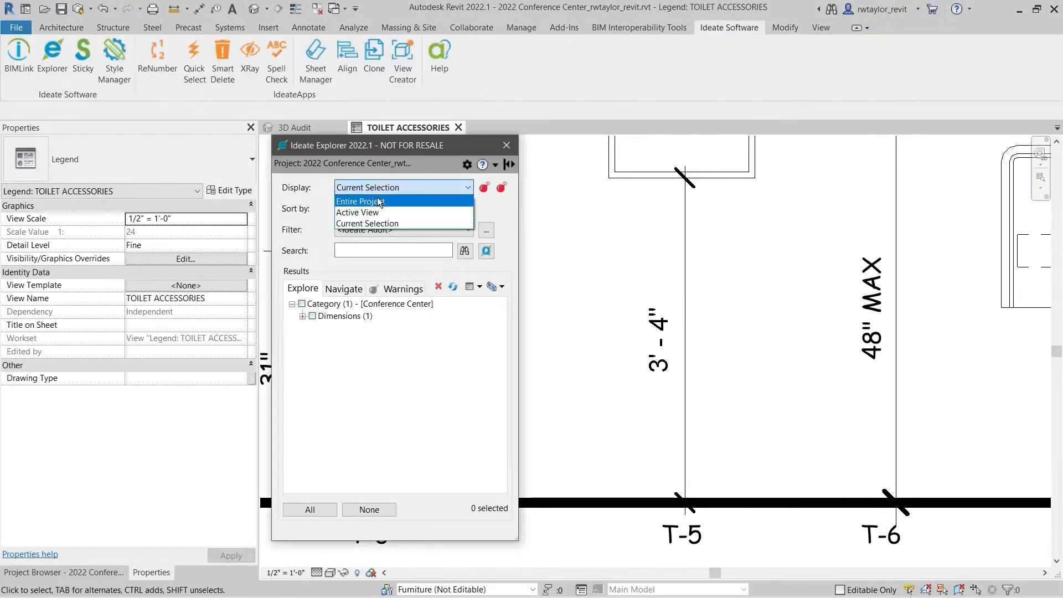
{"action": "left_click", "coordinate": [359, 200]}
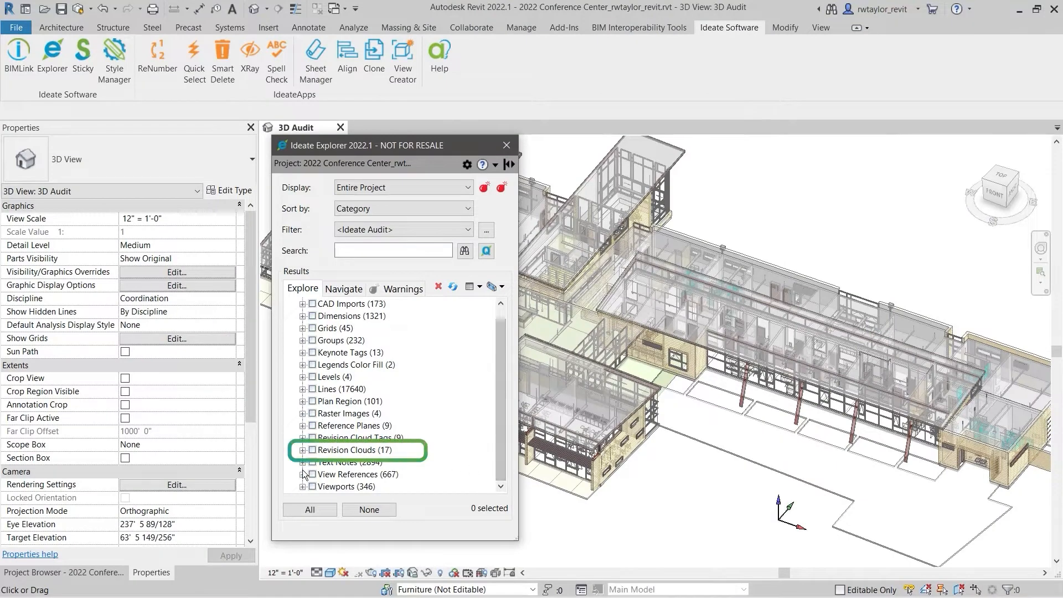
Expand Revision Clouds and zoom to the first 5 - FC#4 cloud in its view
{"action": "left_click", "coordinate": [304, 449]}
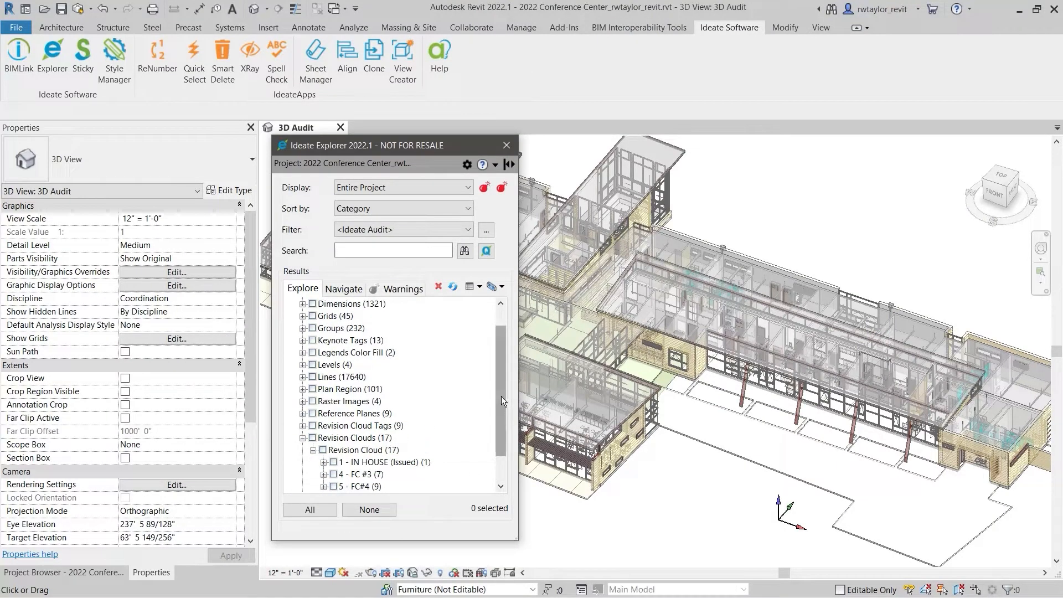
{"action": "scroll", "scroll_direction": "down", "scroll_amount": 3}
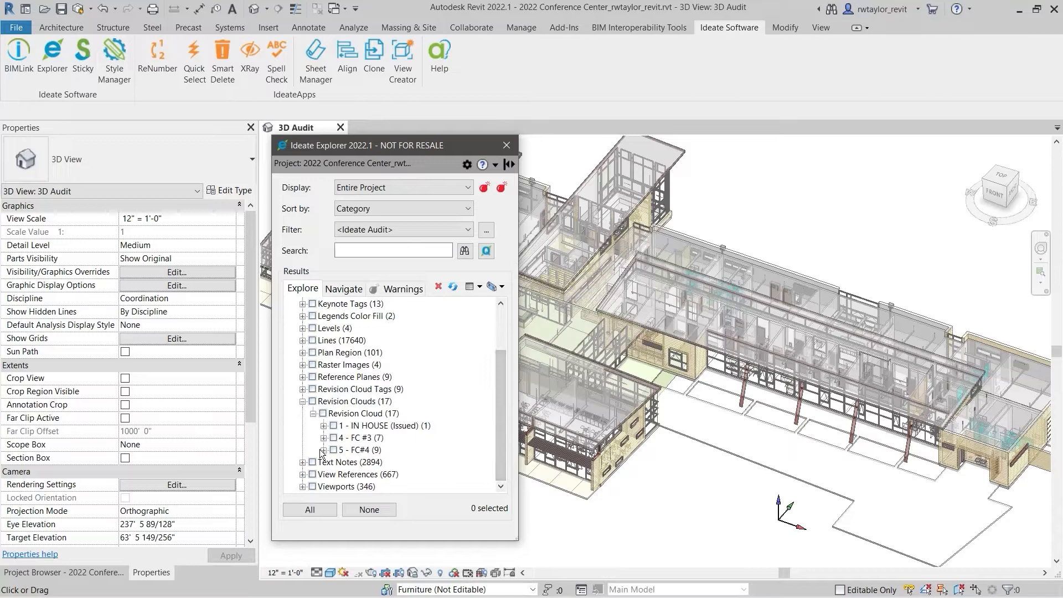
{"action": "scroll", "scroll_direction": "down", "scroll_amount": 3}
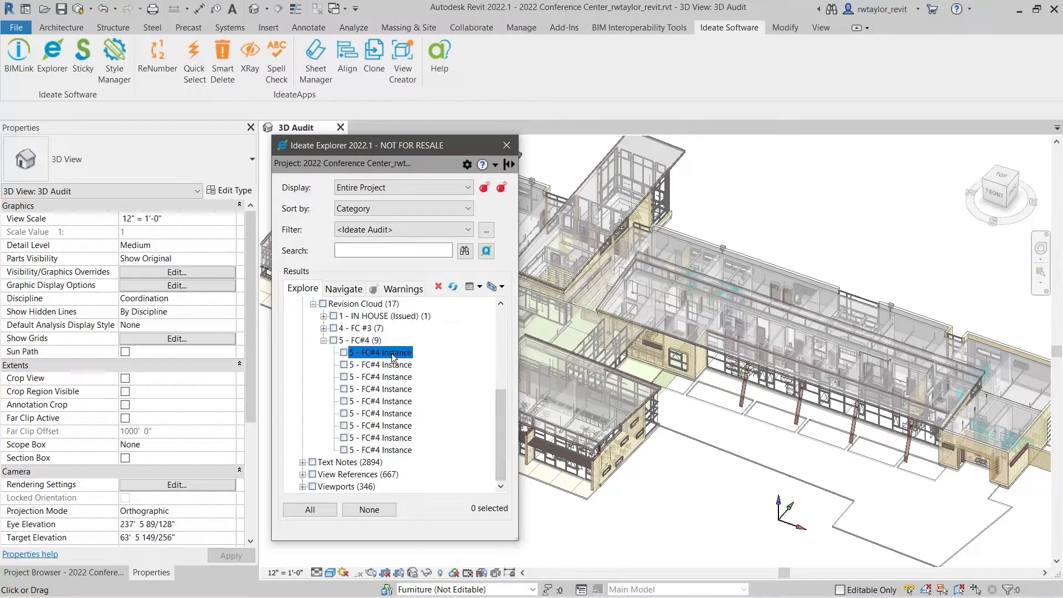
{"action": "double_click", "coordinate": [382, 352]}
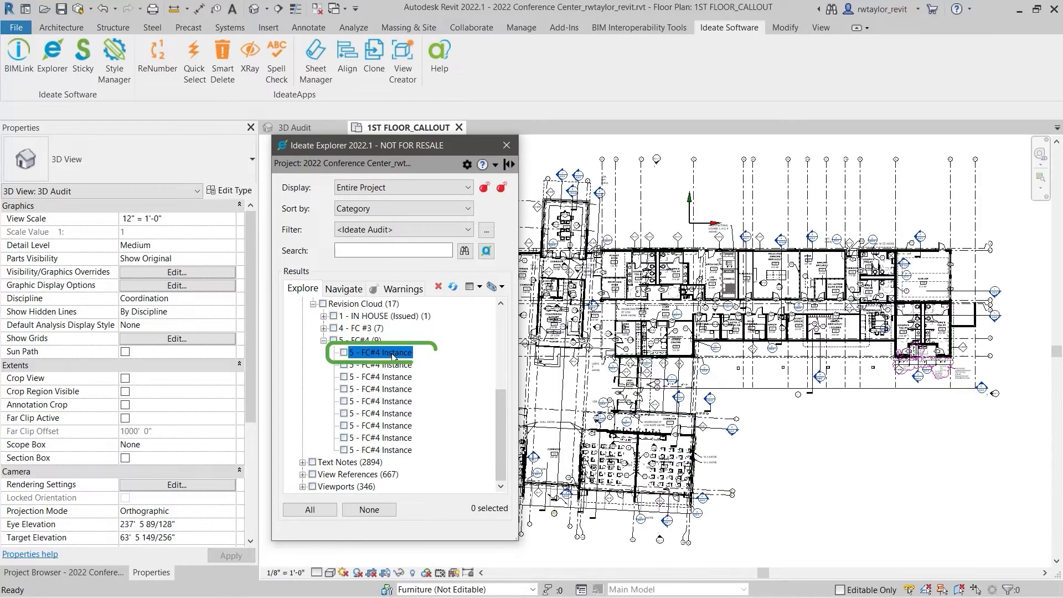
{"action": "double_click", "coordinate": [383, 352]}
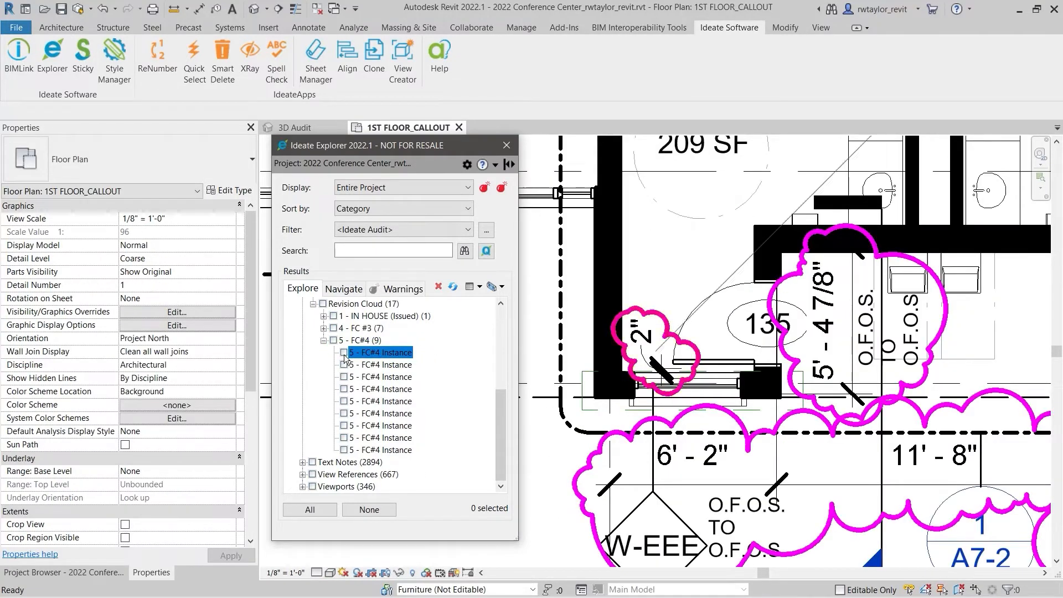
{"action": "left_click", "coordinate": [379, 401]}
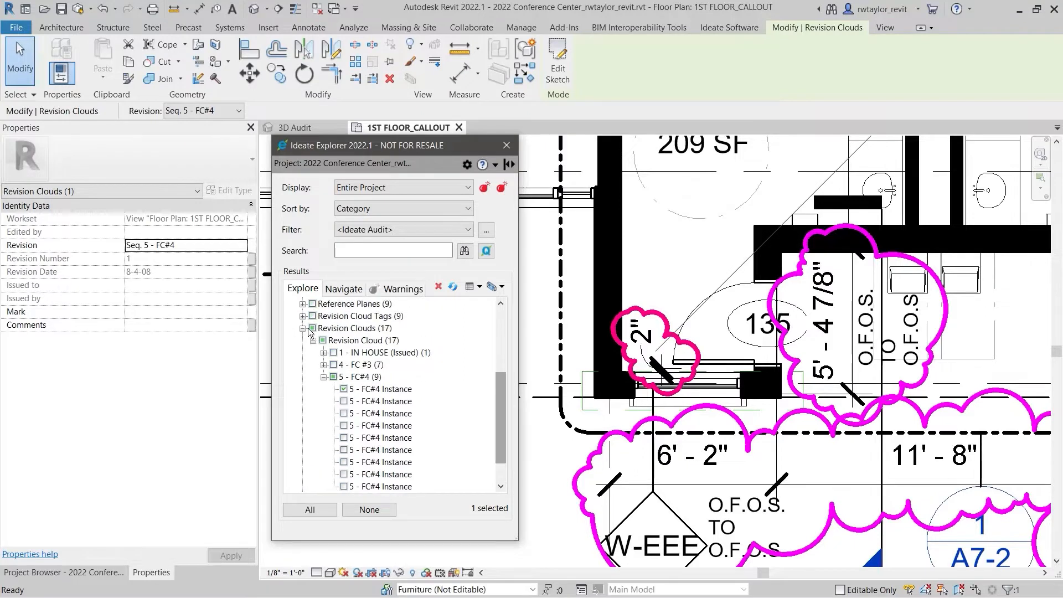
Select all 17 revision clouds and list them in a Detail View table
{"action": "left_click", "coordinate": [333, 327]}
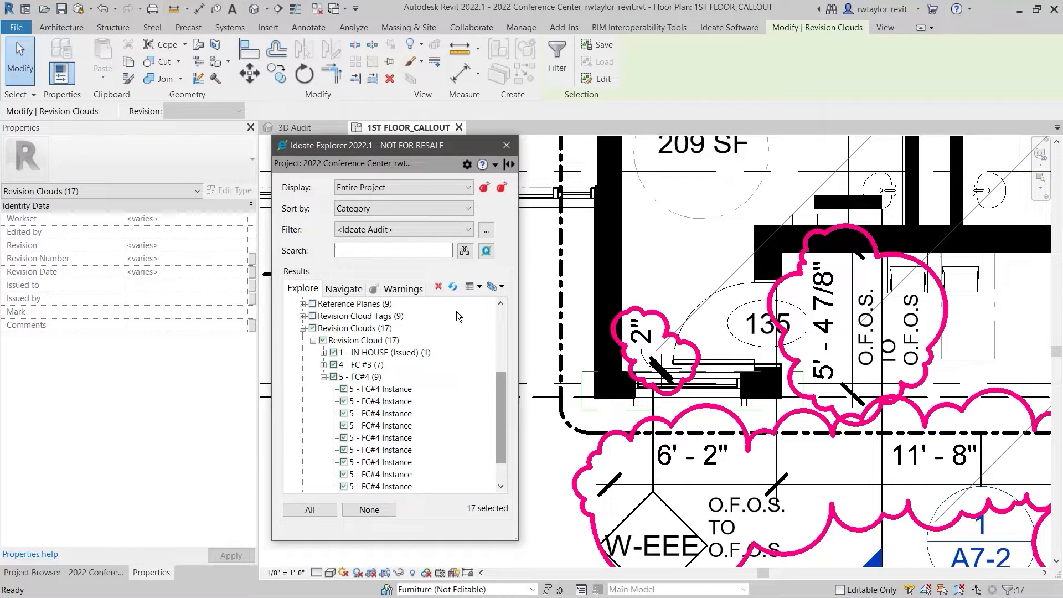
{"action": "left_click", "coordinate": [482, 286]}
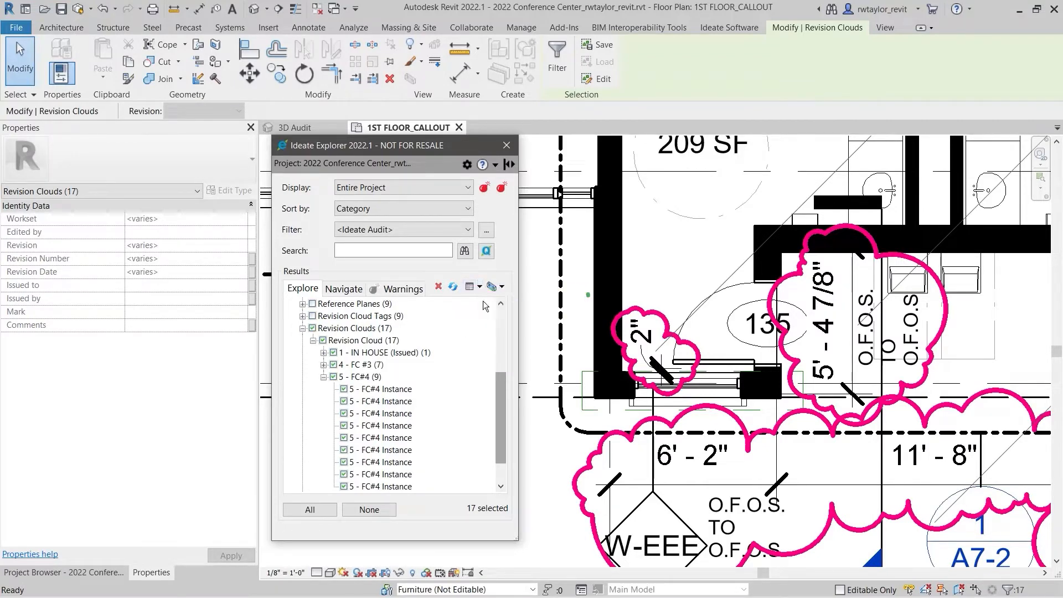
{"action": "left_click", "coordinate": [469, 285]}
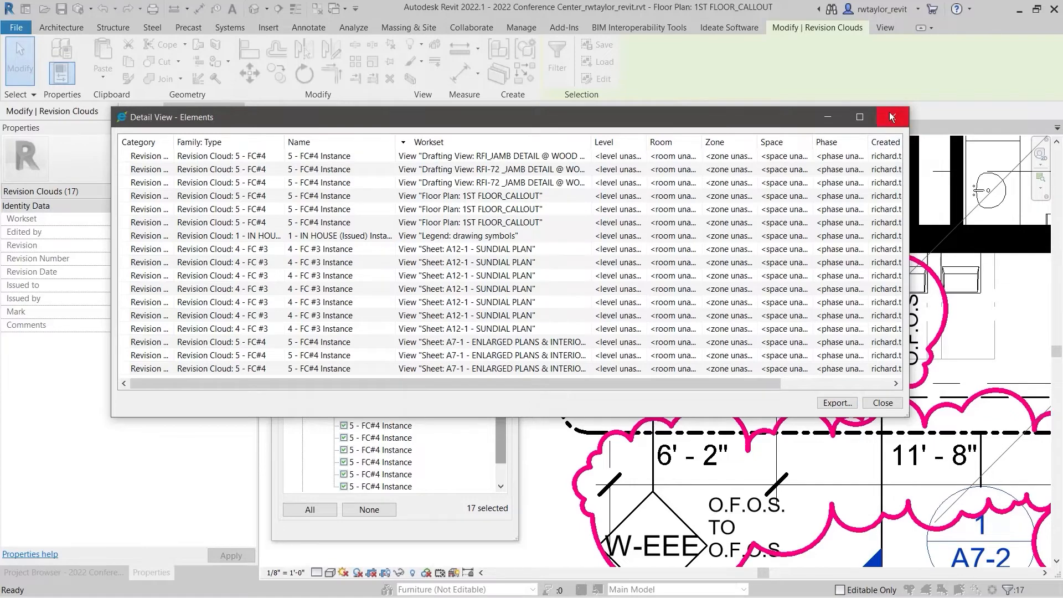
Close the revision cloud Detail View table
{"action": "left_click", "coordinate": [891, 116]}
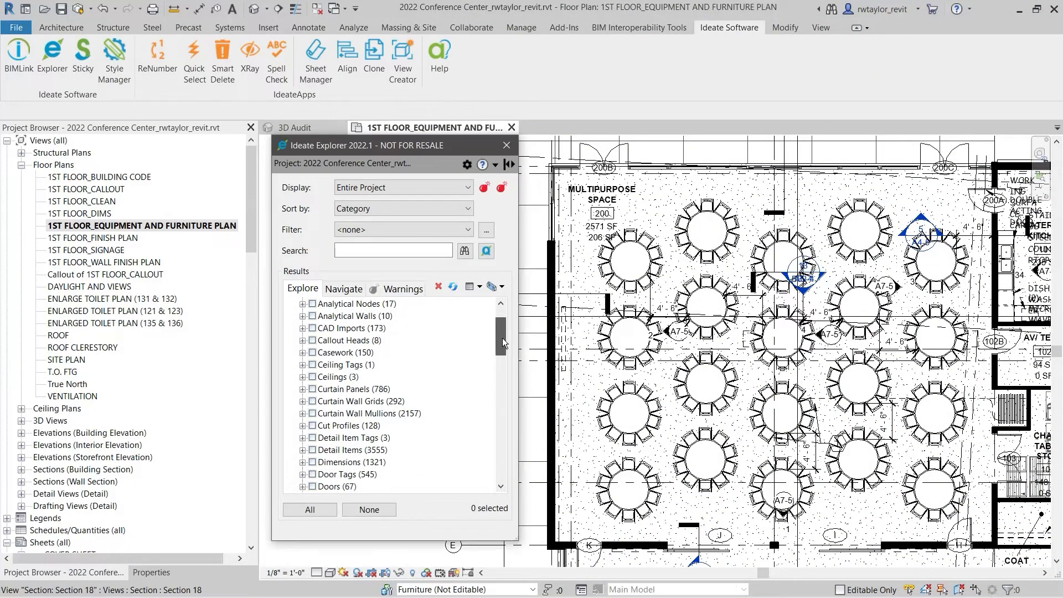
Select a stacking chair, edit its Chair-Stacking family and expand its Other category
{"action": "scroll", "scroll_direction": "down", "scroll_amount": 3}
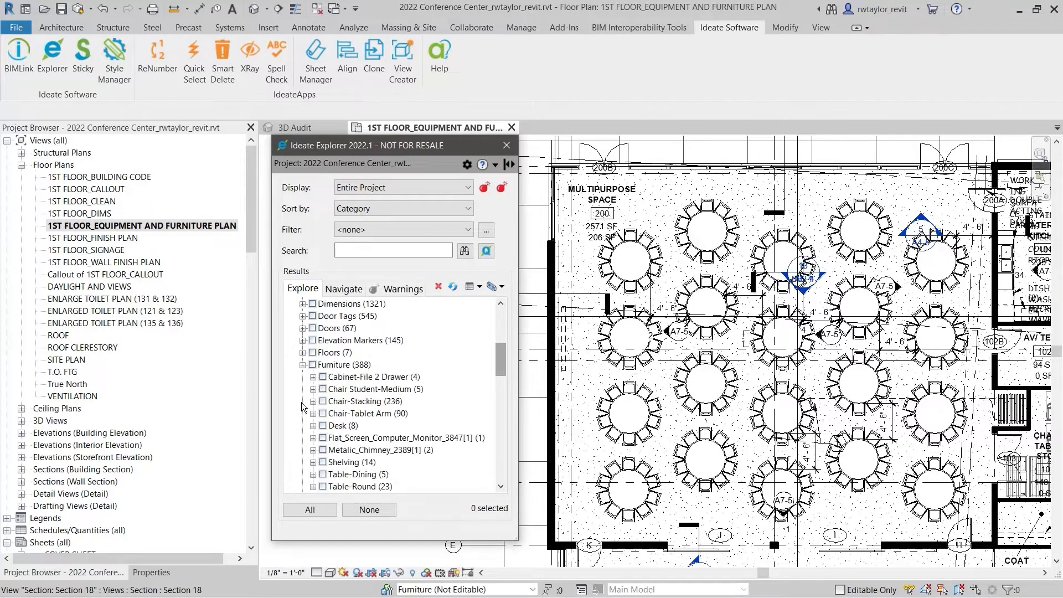
{"action": "scroll", "scroll_direction": "down", "scroll_amount": 3}
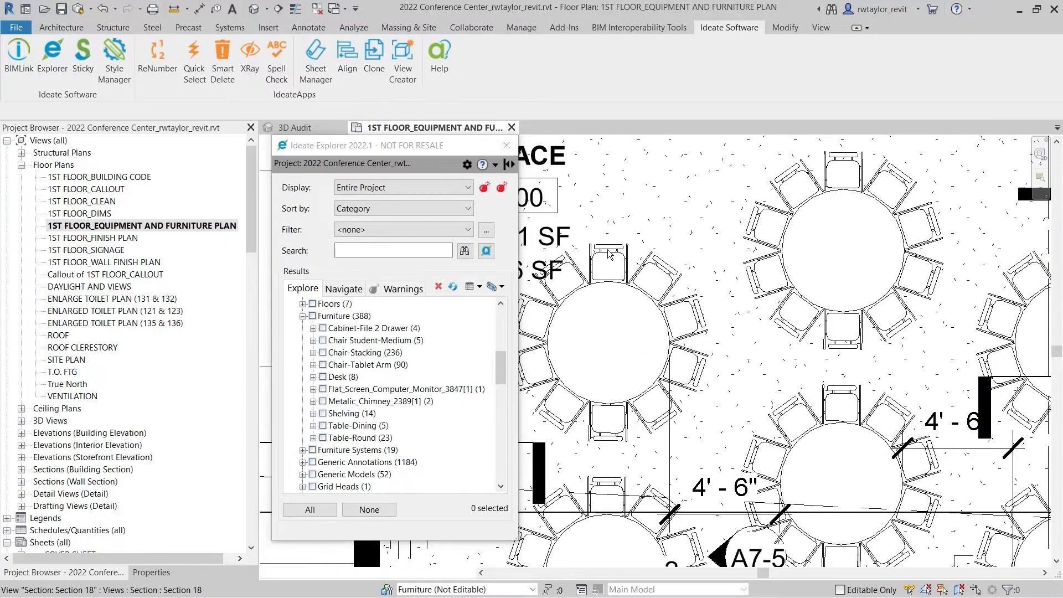
{"action": "left_click", "coordinate": [607, 264]}
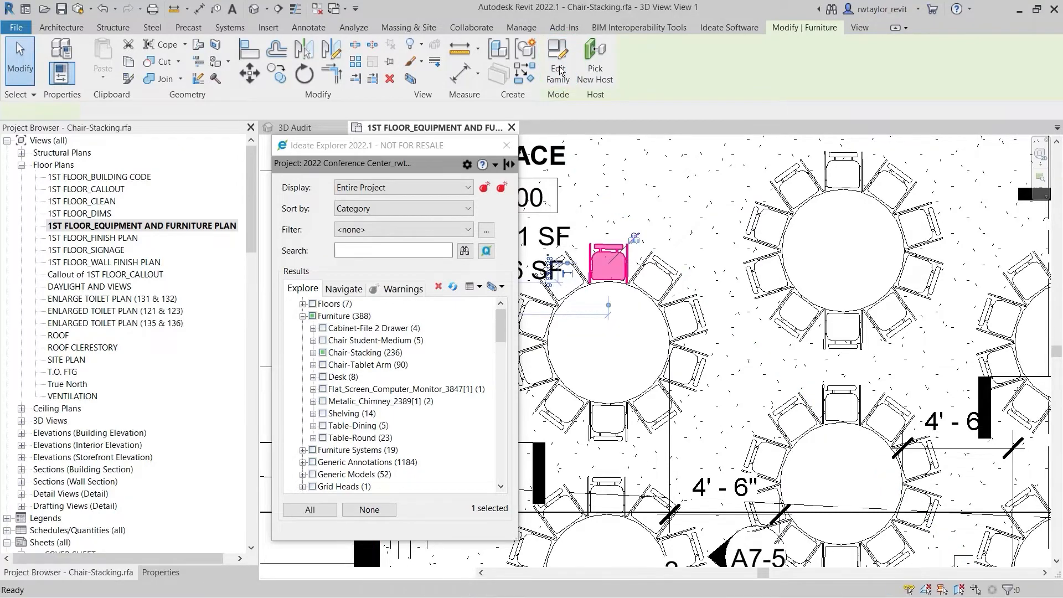
{"action": "left_click", "coordinate": [556, 61]}
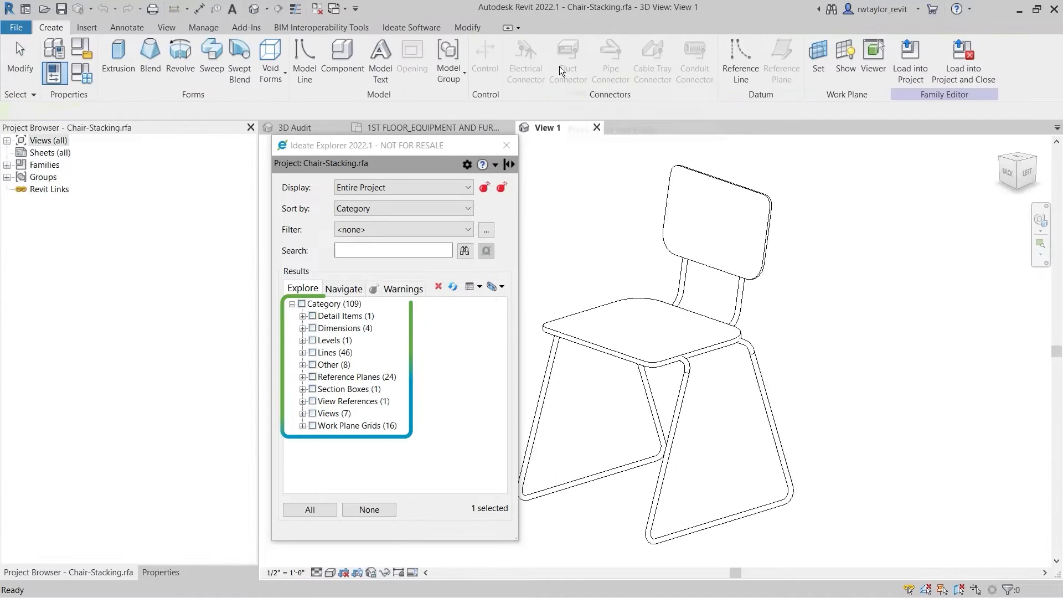
{"action": "left_click", "coordinate": [369, 509]}
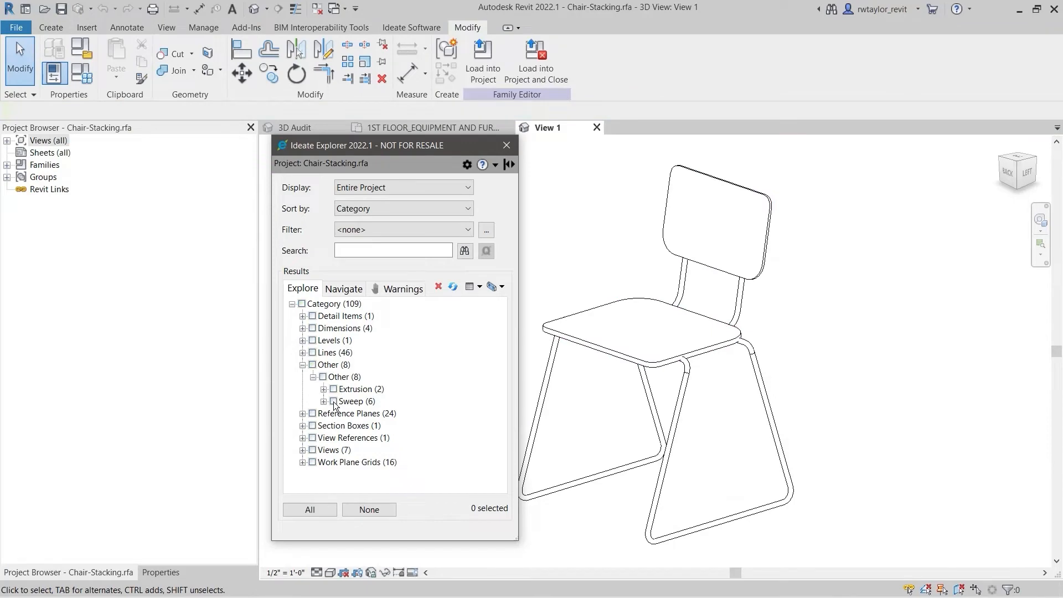
{"action": "left_click", "coordinate": [595, 127]}
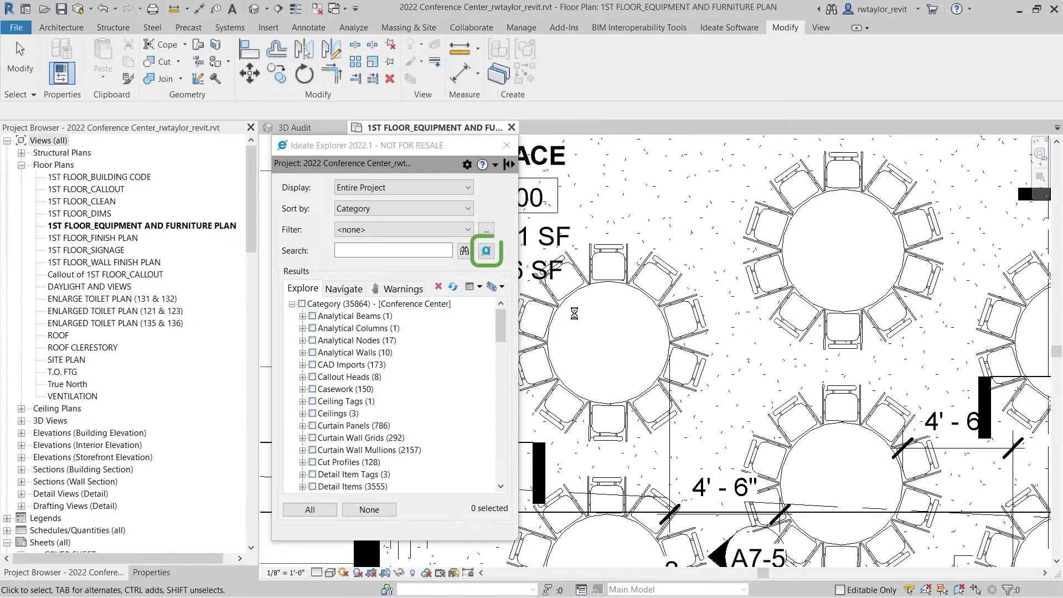
Query Casework with 'place', show the selection, zoom the plan to fit, then show the entire project
{"action": "left_click", "coordinate": [485, 250]}
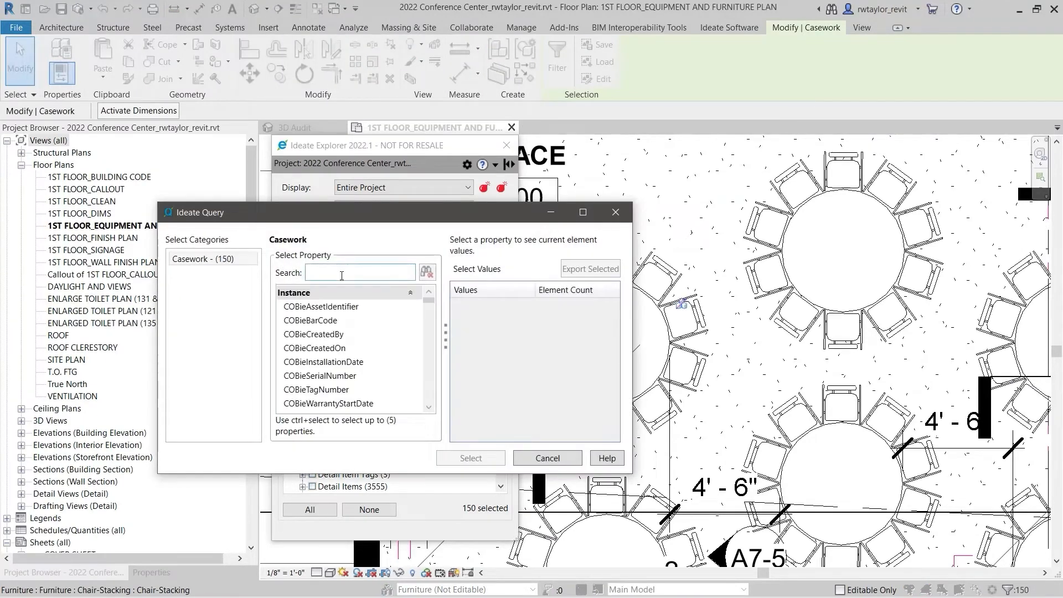
{"action": "type", "text": "place"}
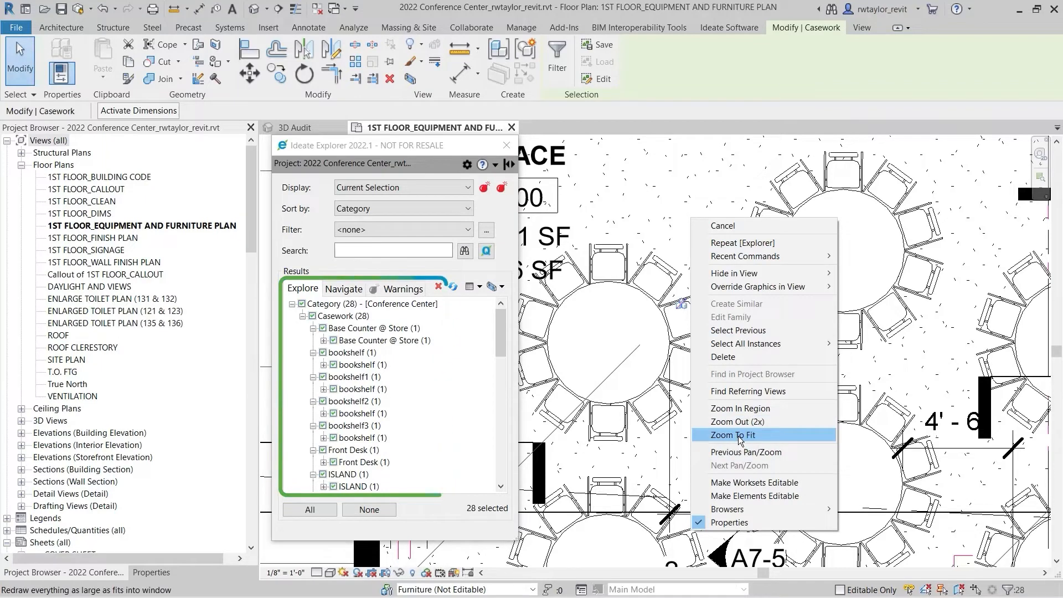
{"action": "left_click", "coordinate": [731, 434]}
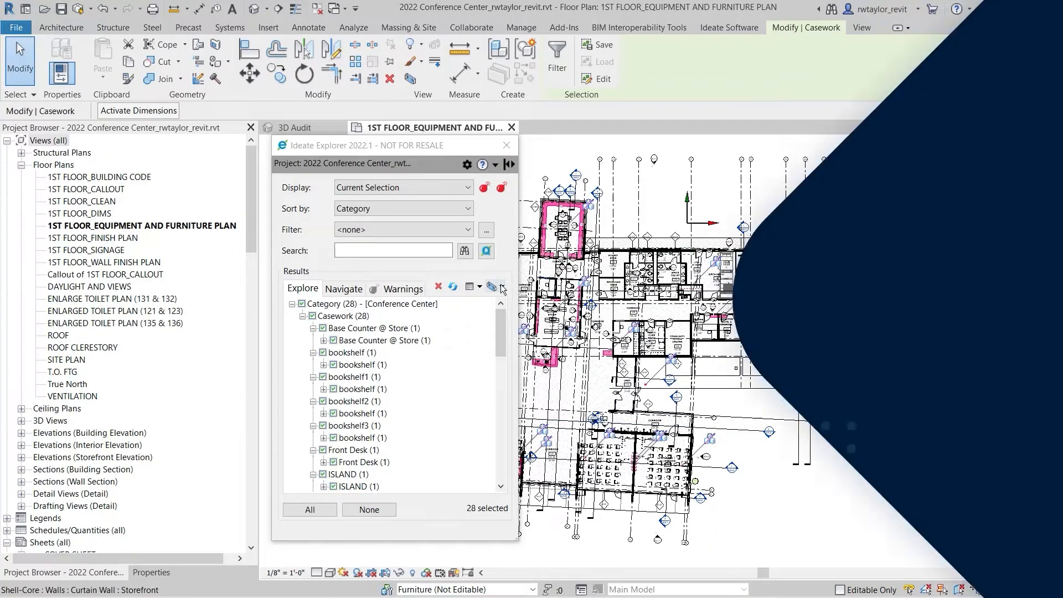
{"action": "left_click", "coordinate": [401, 188]}
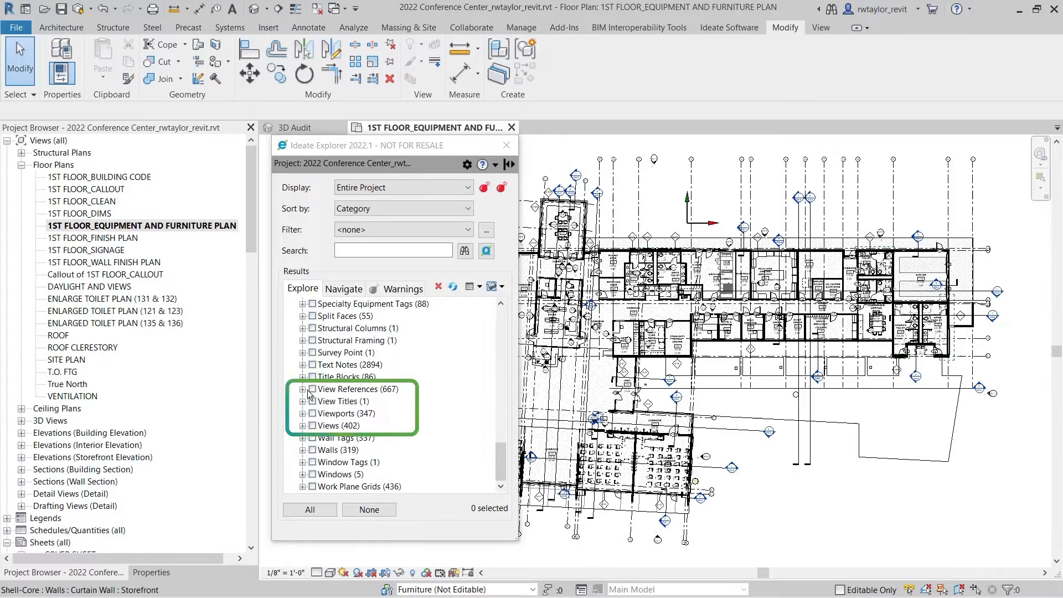
Expand View References and Views in the audit list and switch to Explorer's Navigate tab
{"action": "left_click", "coordinate": [303, 388]}
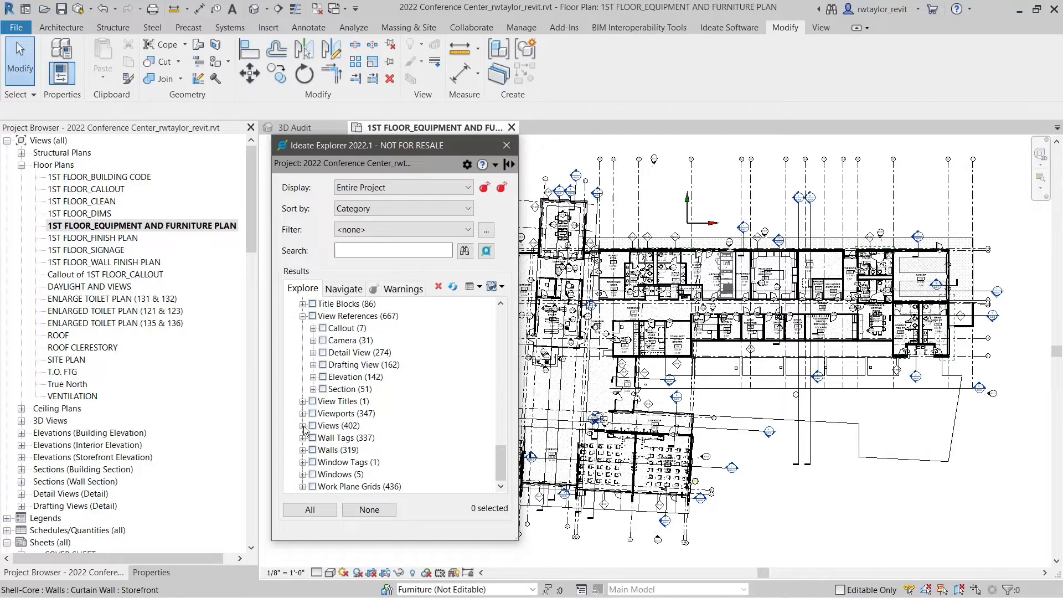
{"action": "left_click", "coordinate": [304, 425]}
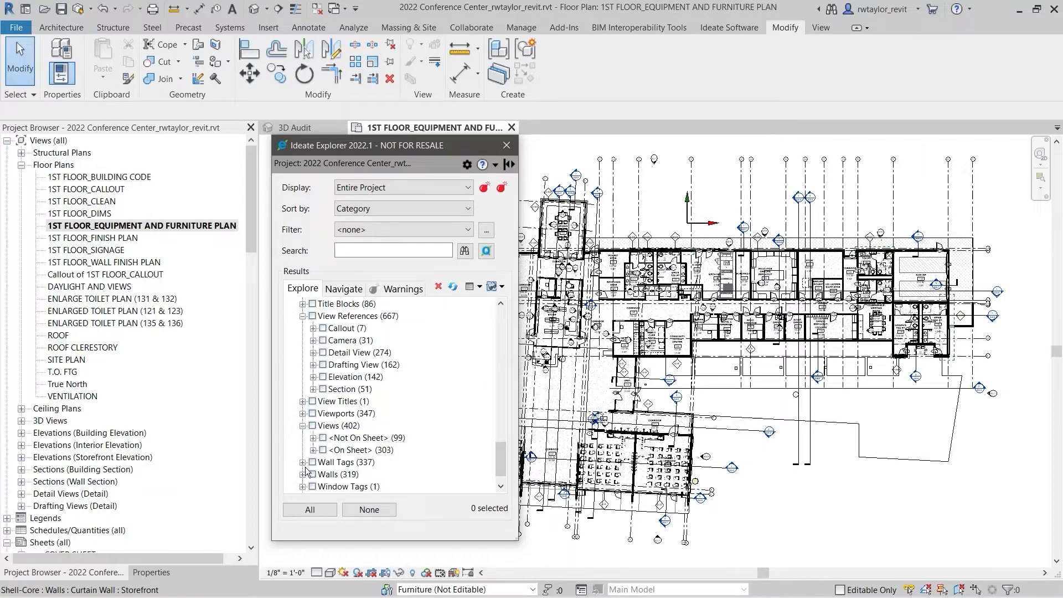
{"action": "left_click", "coordinate": [343, 287]}
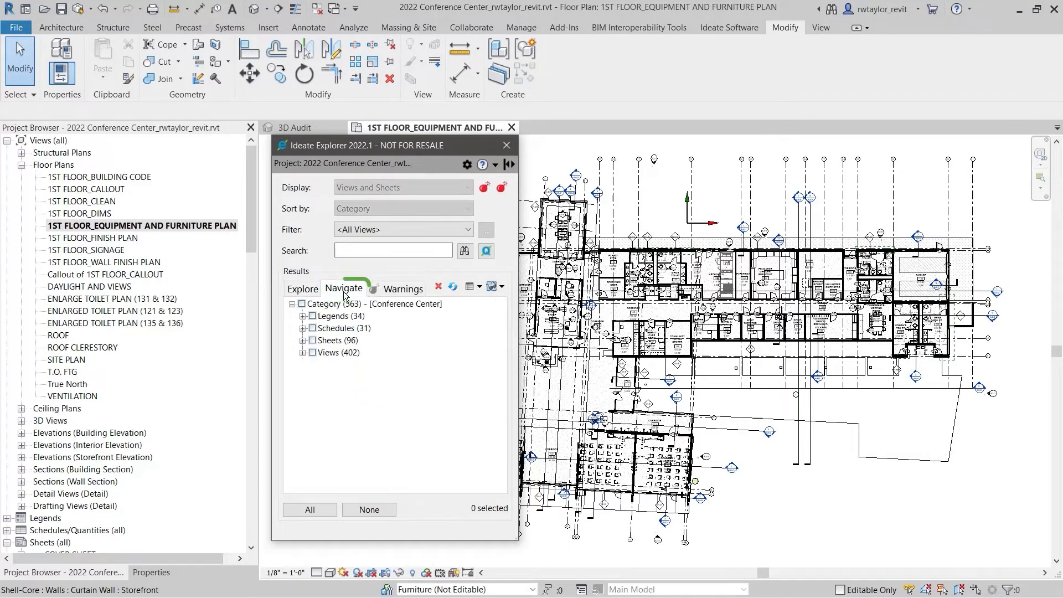
Open the Enlarged Toilet Plan (135 & 136) from Floor Plans, then return to the first floor plan
{"action": "left_click", "coordinate": [302, 352]}
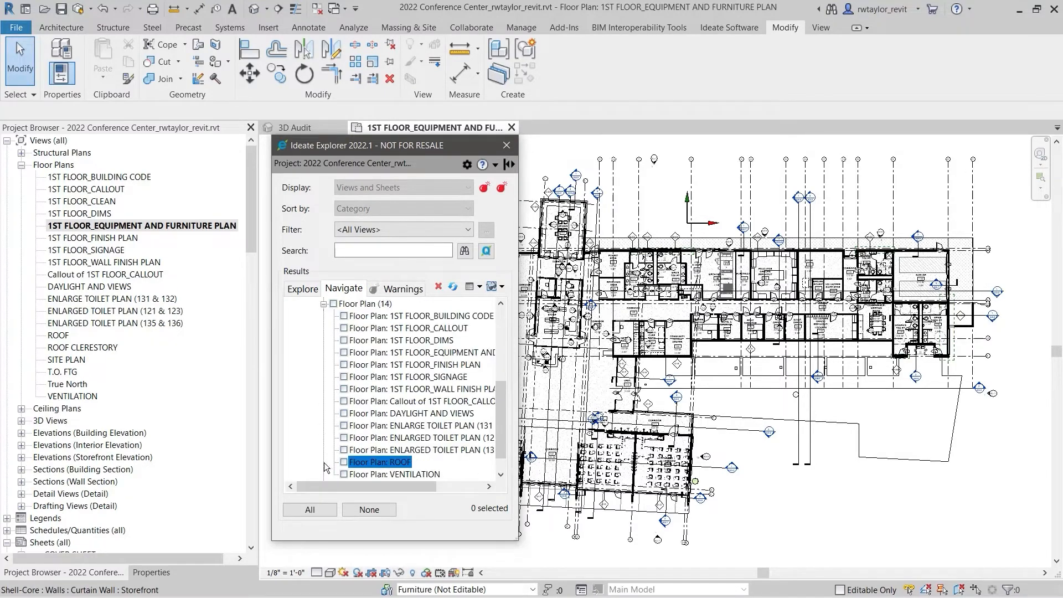
{"action": "double_click", "coordinate": [417, 450]}
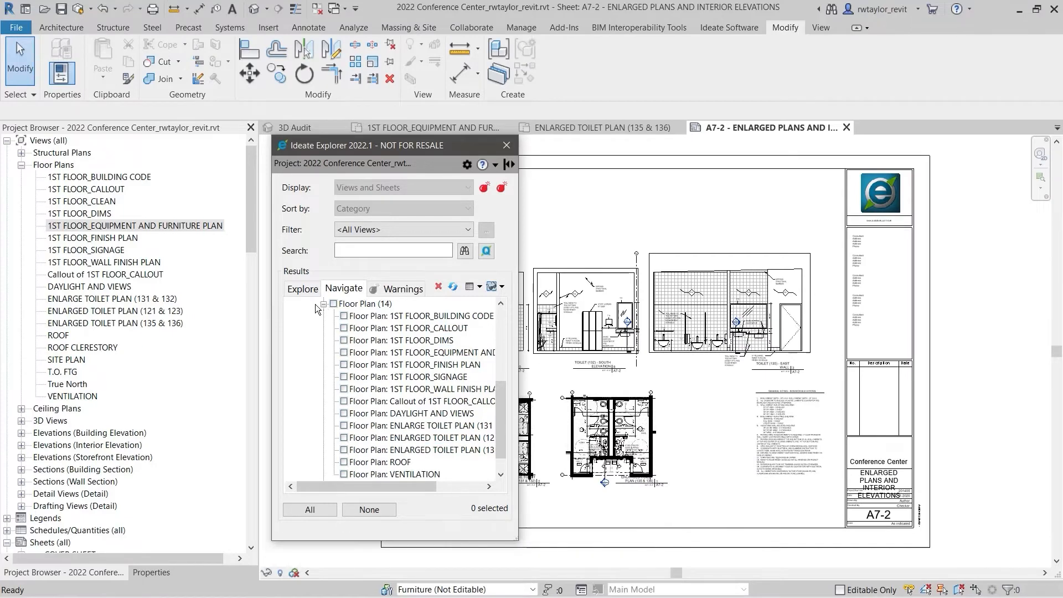
{"action": "left_click", "coordinate": [301, 288]}
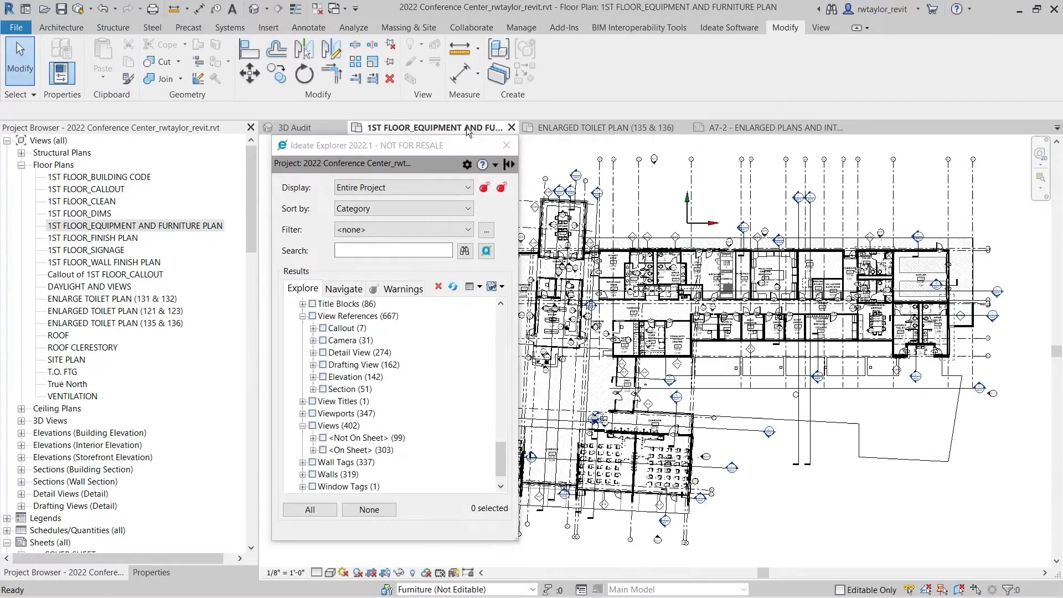
Delete the three classroom camera view references: Classroom Exterior NW, SW and Classroom Interior 1
{"action": "left_click", "coordinate": [313, 340]}
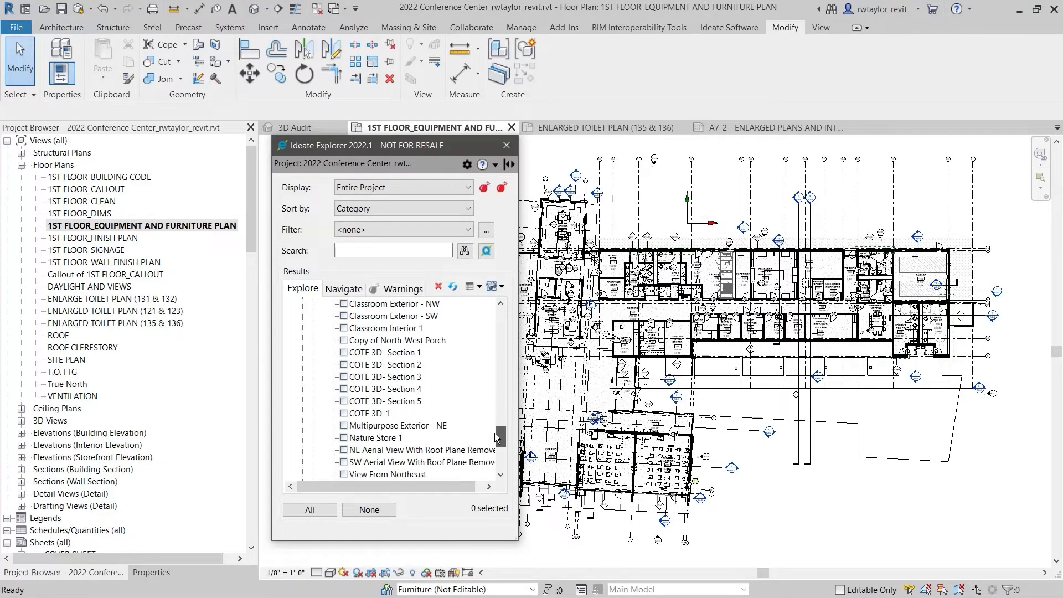
{"action": "left_click", "coordinate": [392, 315]}
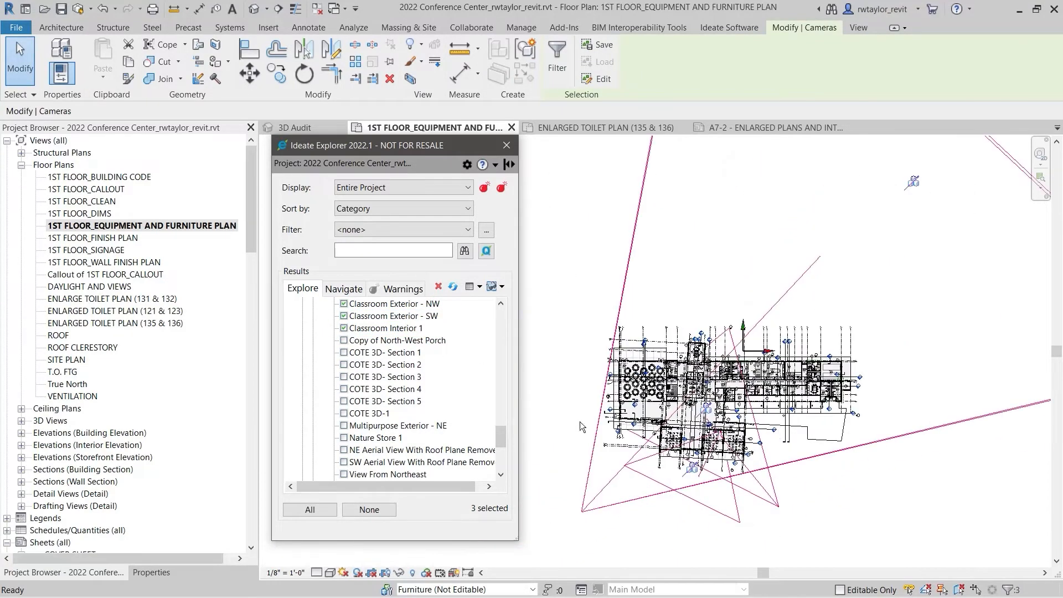
{"action": "left_click", "coordinate": [438, 286]}
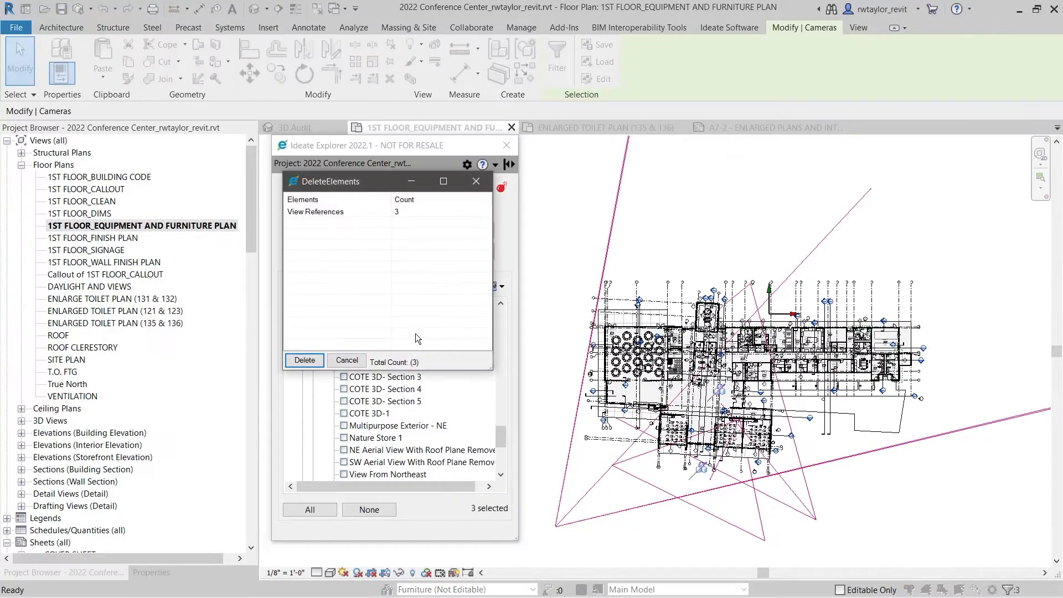
{"action": "left_click", "coordinate": [304, 360]}
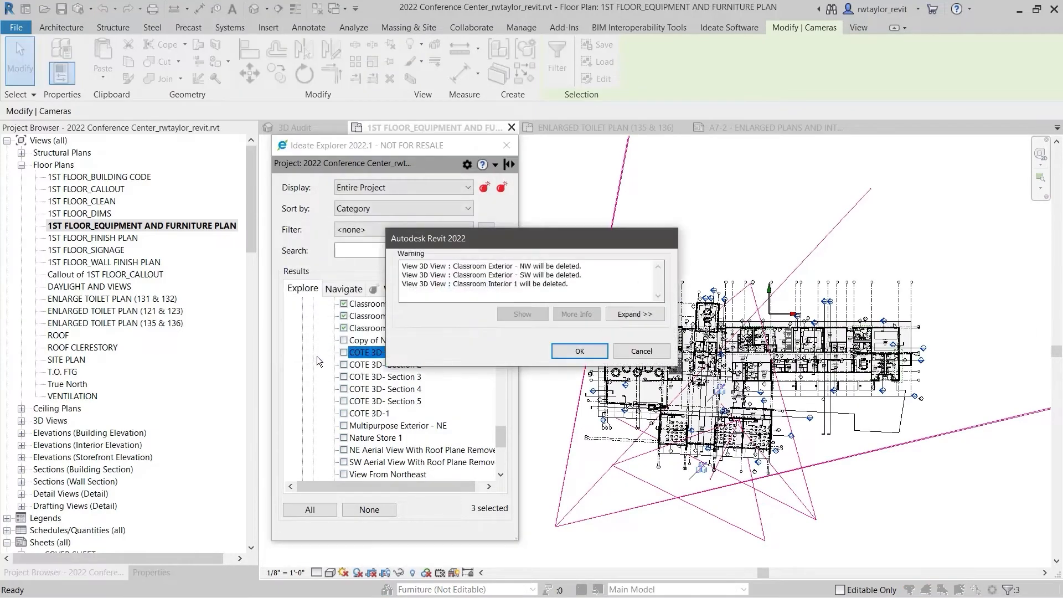
{"action": "left_click", "coordinate": [577, 351]}
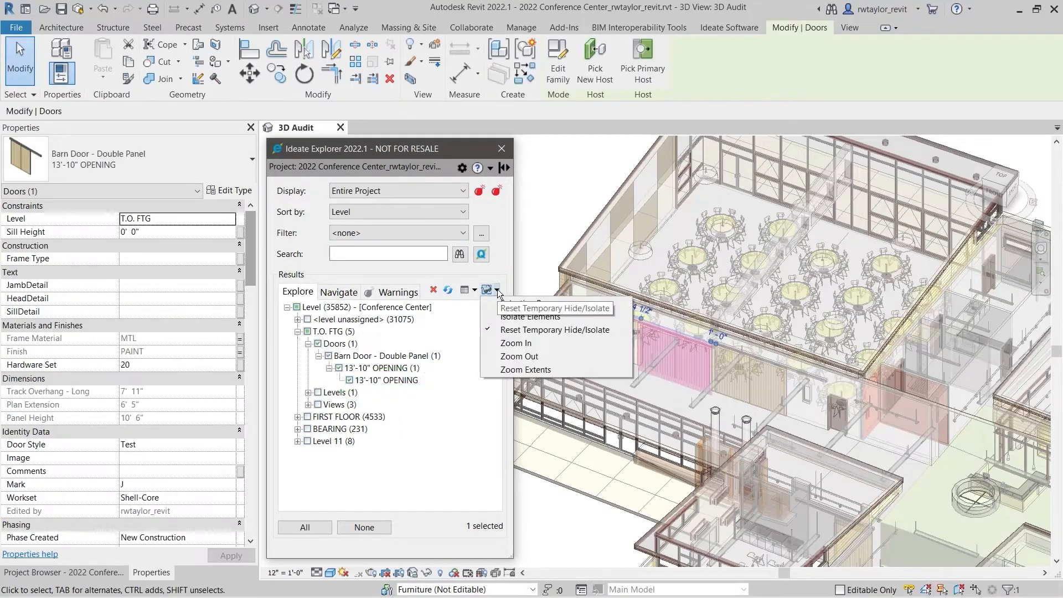
Isolate the Barn Door - Double Panel and move it from level T.O. FTG to FIRST FLOOR
{"action": "left_click", "coordinate": [517, 342]}
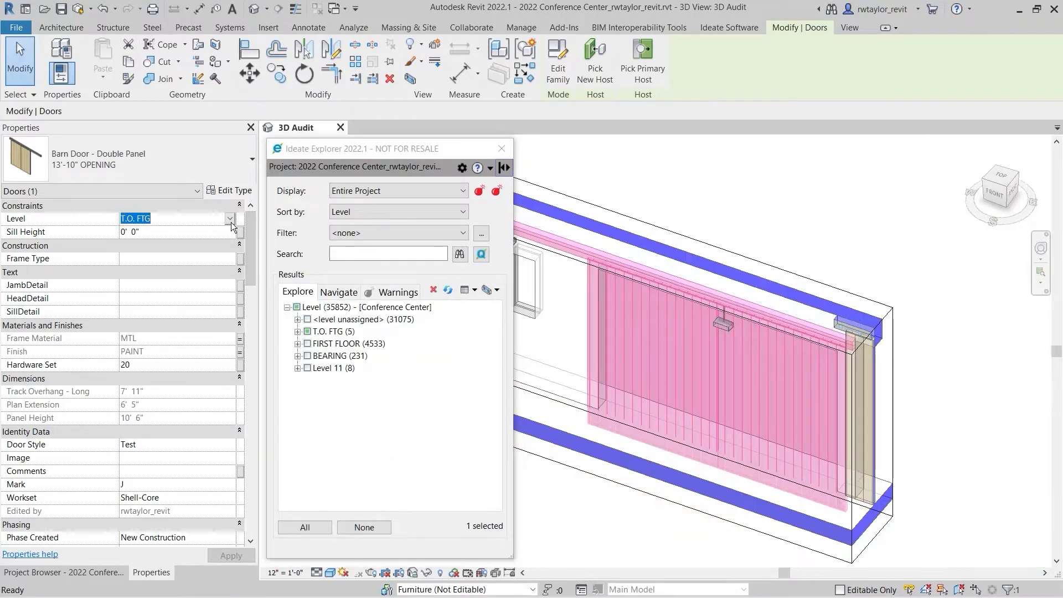
{"action": "left_click", "coordinate": [230, 555]}
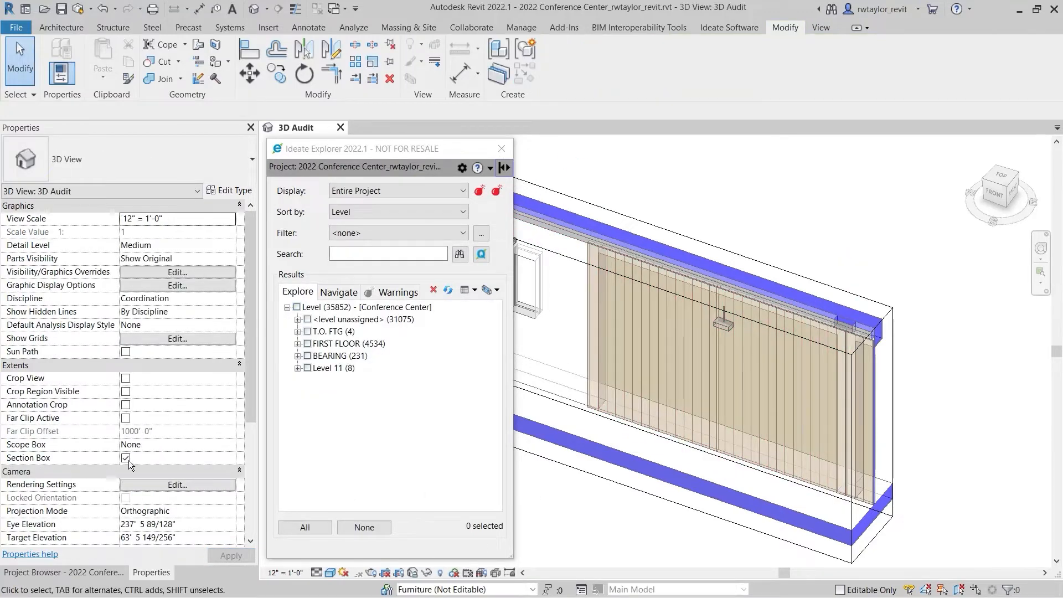
{"action": "left_click", "coordinate": [125, 457]}
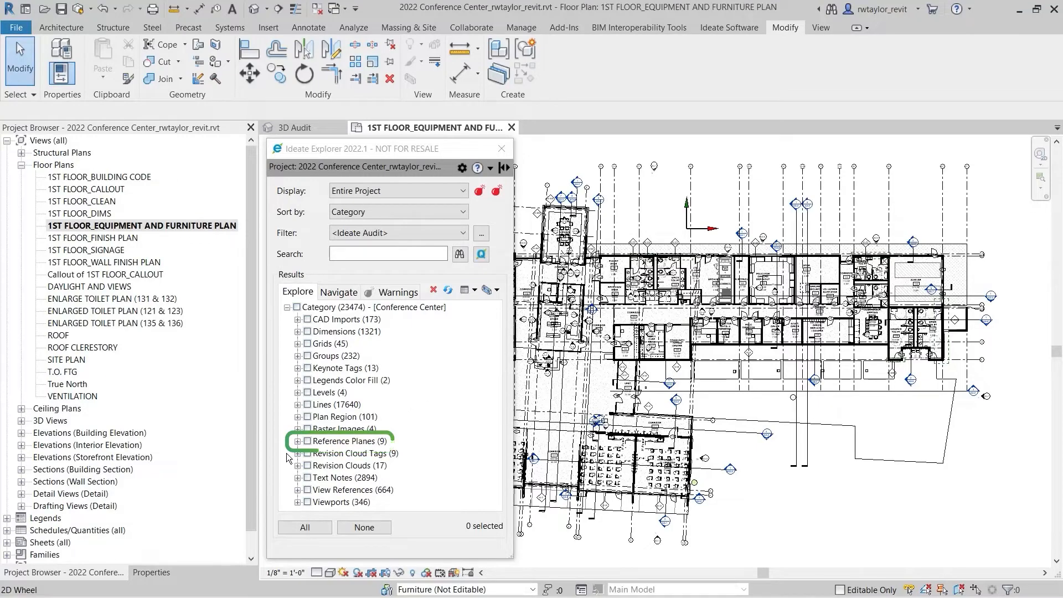
Select all 45 DG_COL_LINE_NEW grids and sort their element details by name
{"action": "left_click", "coordinate": [296, 440]}
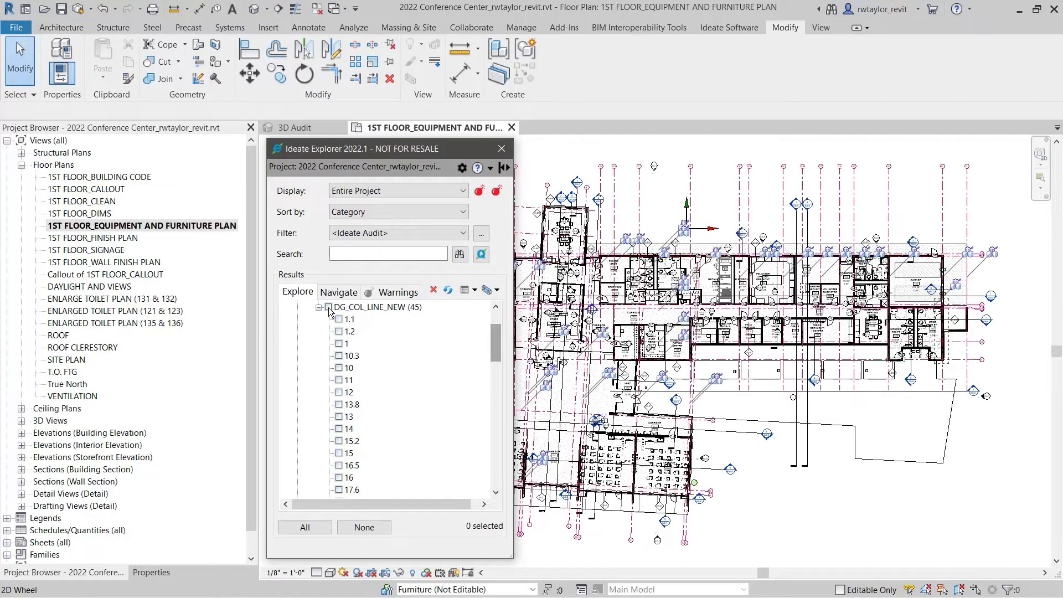
{"action": "left_click", "coordinate": [328, 307]}
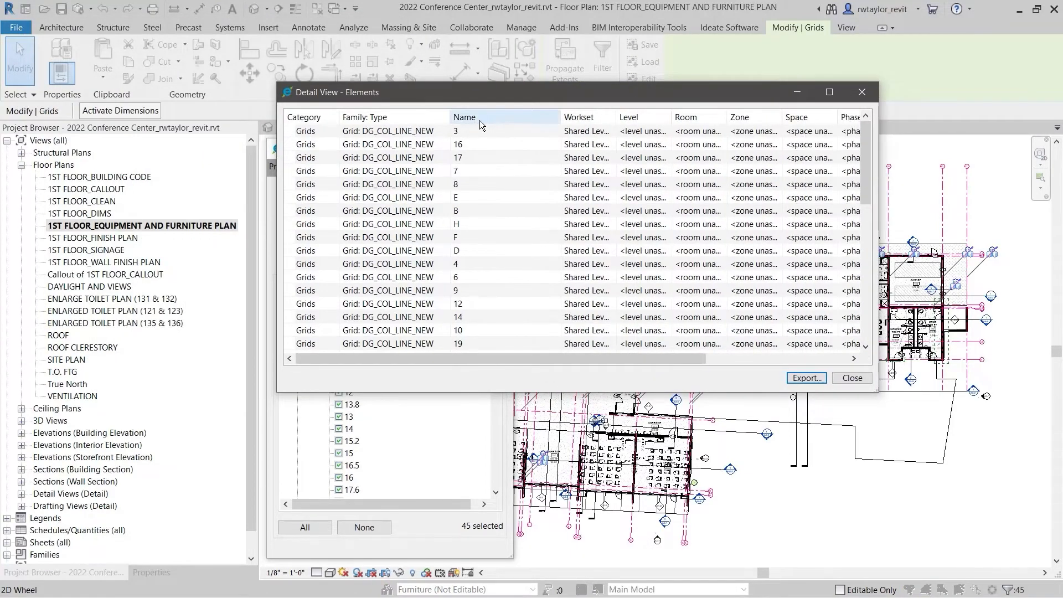
{"action": "left_click", "coordinate": [464, 116]}
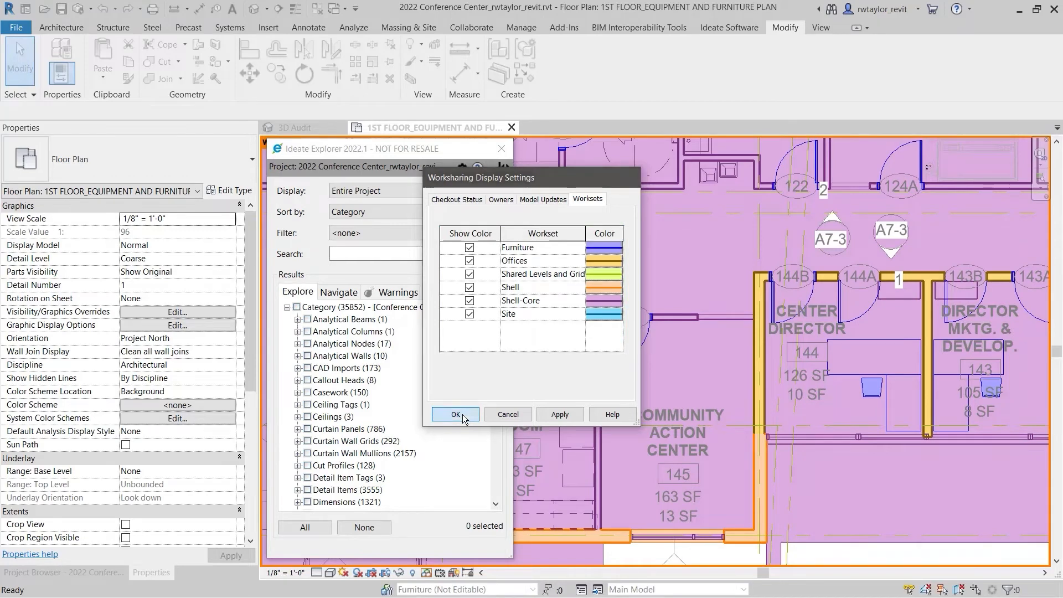
Accept the workset colour display and expand the Furniture workset under user-created worksets
{"action": "left_click", "coordinate": [454, 414]}
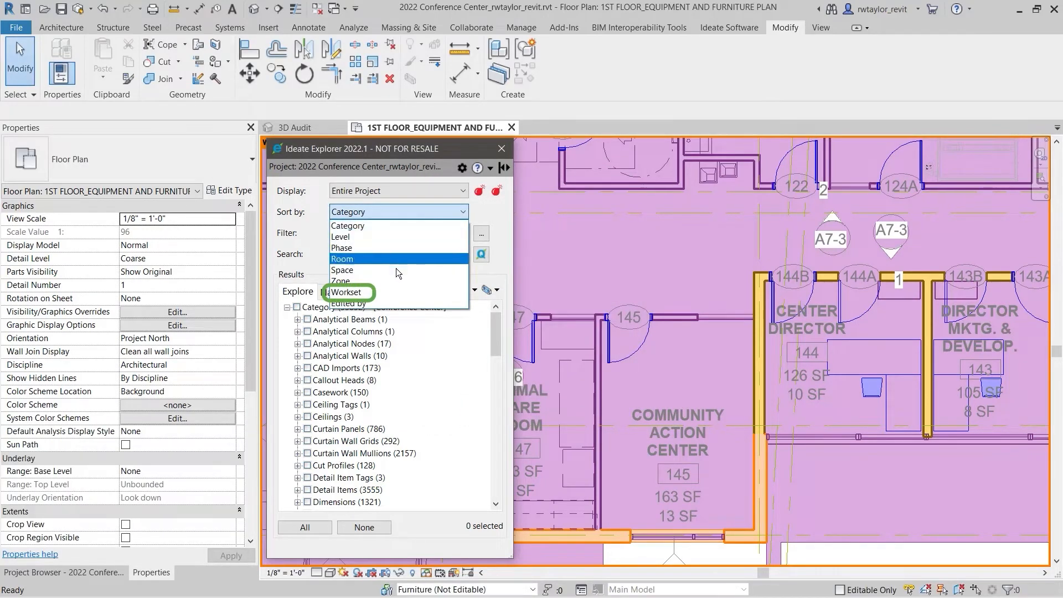
{"action": "left_click", "coordinate": [345, 291]}
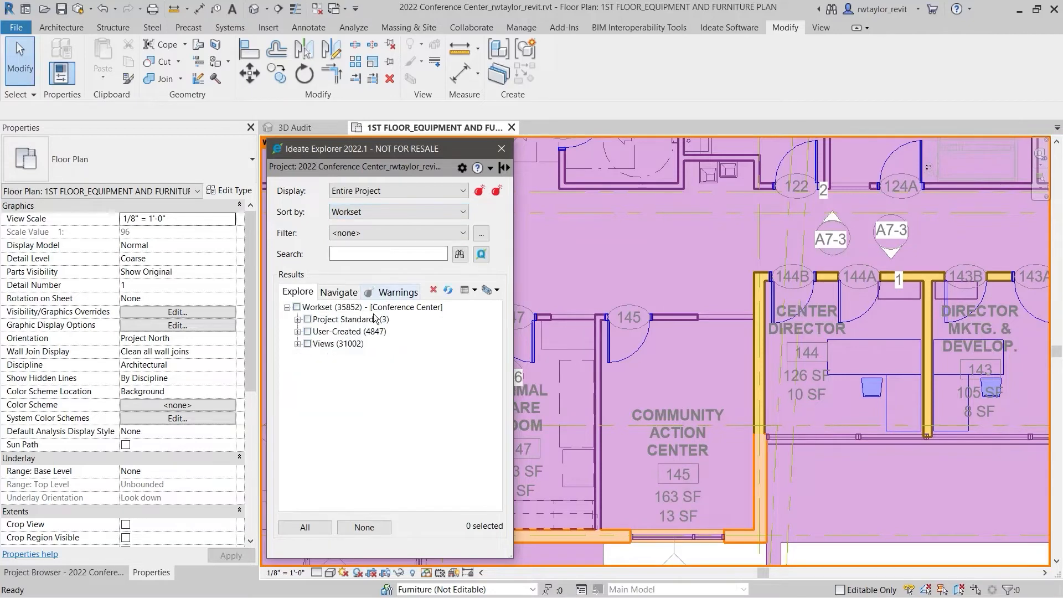
{"action": "left_click", "coordinate": [298, 331]}
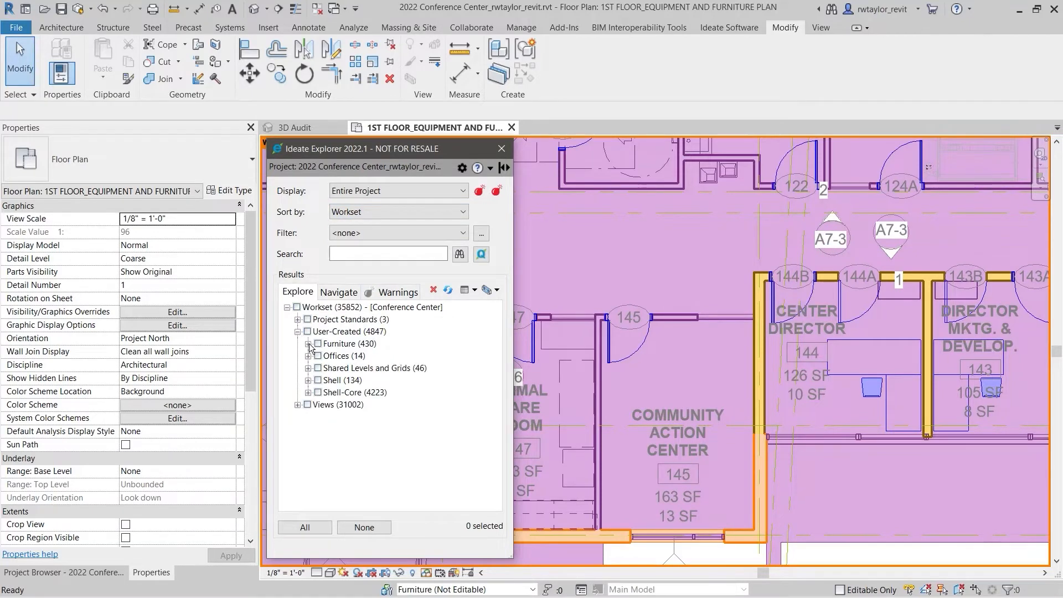
{"action": "left_click", "coordinate": [310, 343]}
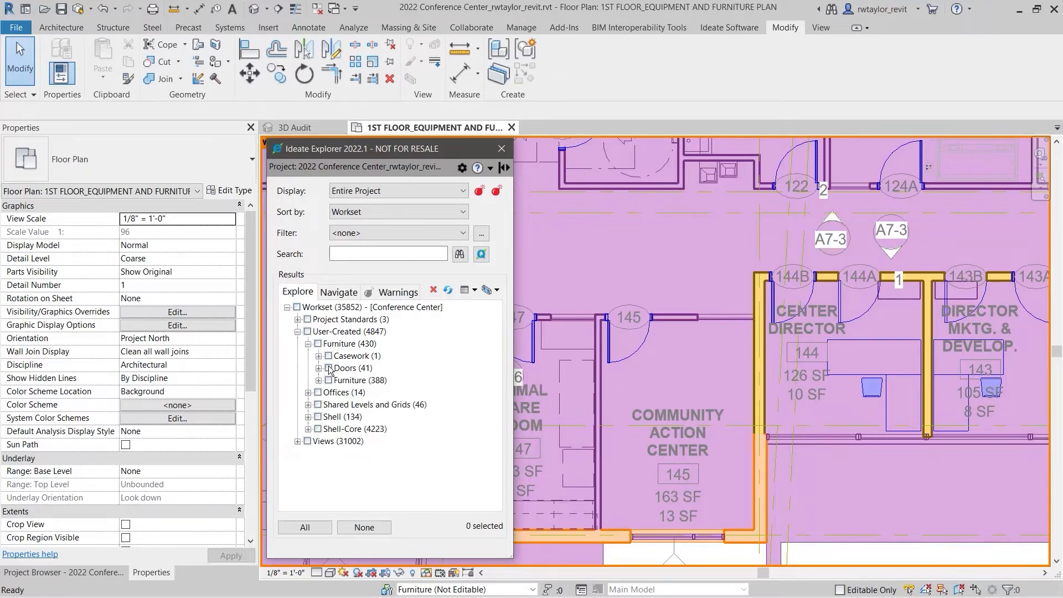
Reassign the 41 selected doors to the Shell workset, clear the selection and switch to 3D Audit
{"action": "left_click", "coordinate": [328, 368]}
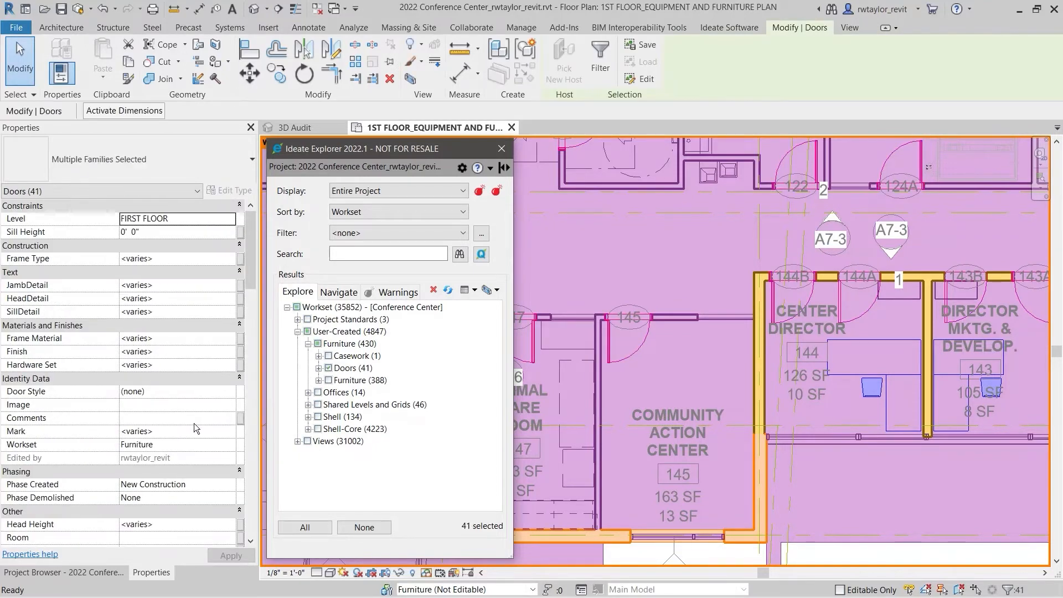
{"action": "left_click", "coordinate": [176, 444]}
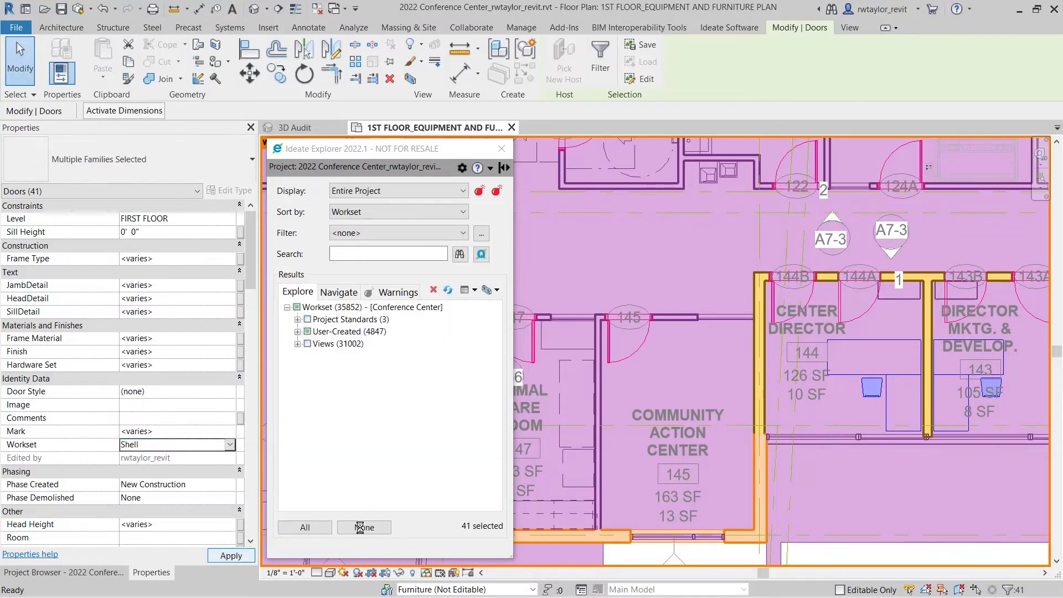
{"action": "left_click", "coordinate": [364, 527]}
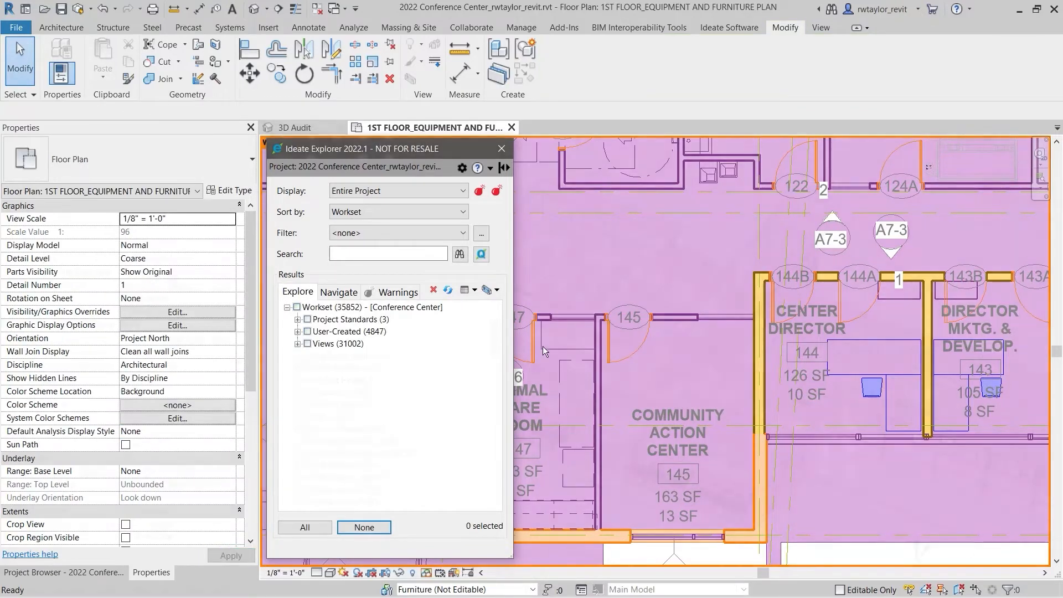
{"action": "left_click", "coordinate": [399, 291]}
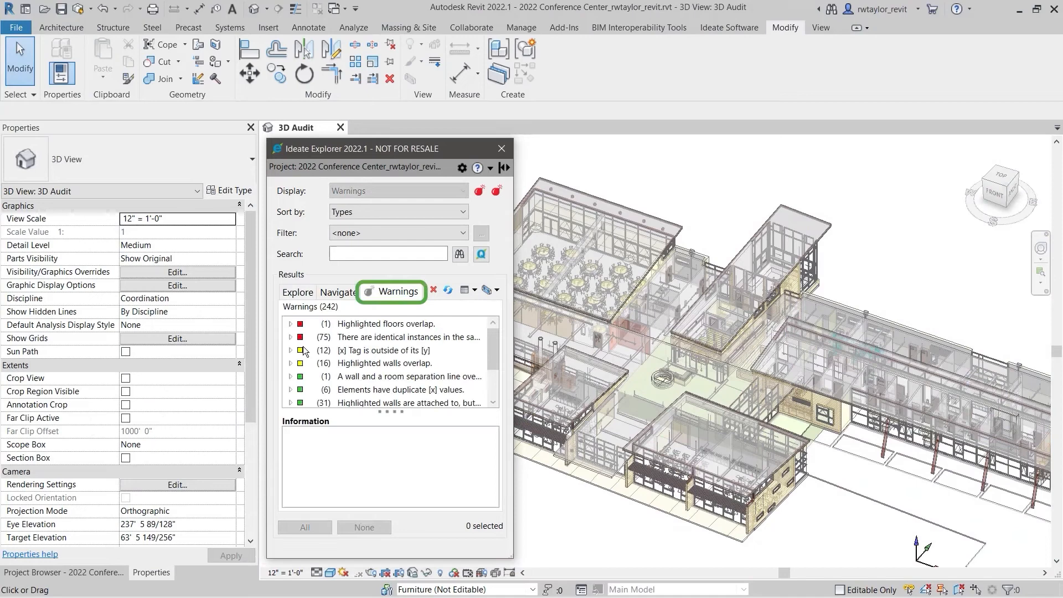
Expand the 'Highlighted floors overlap' warning and select only the 6" Concrete floor
{"action": "left_click", "coordinate": [290, 323]}
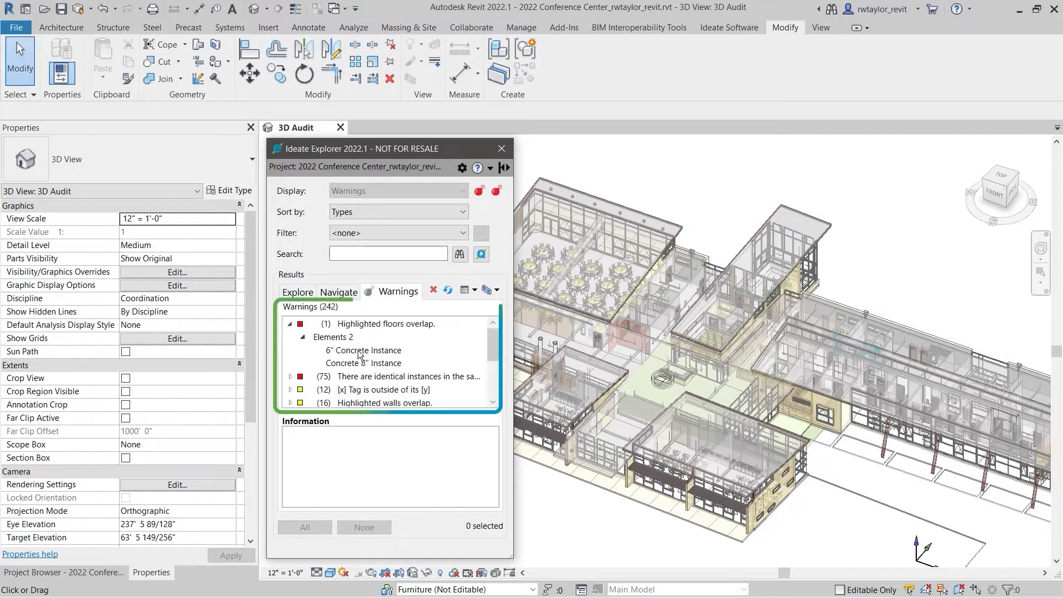
{"action": "left_click", "coordinate": [360, 350]}
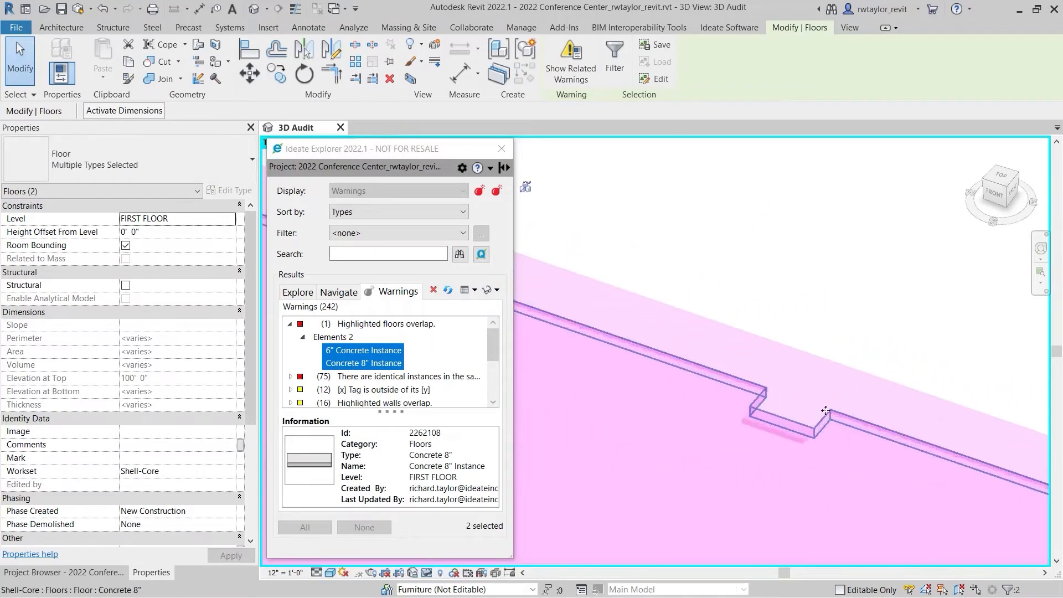
{"action": "left_click", "coordinate": [363, 350]}
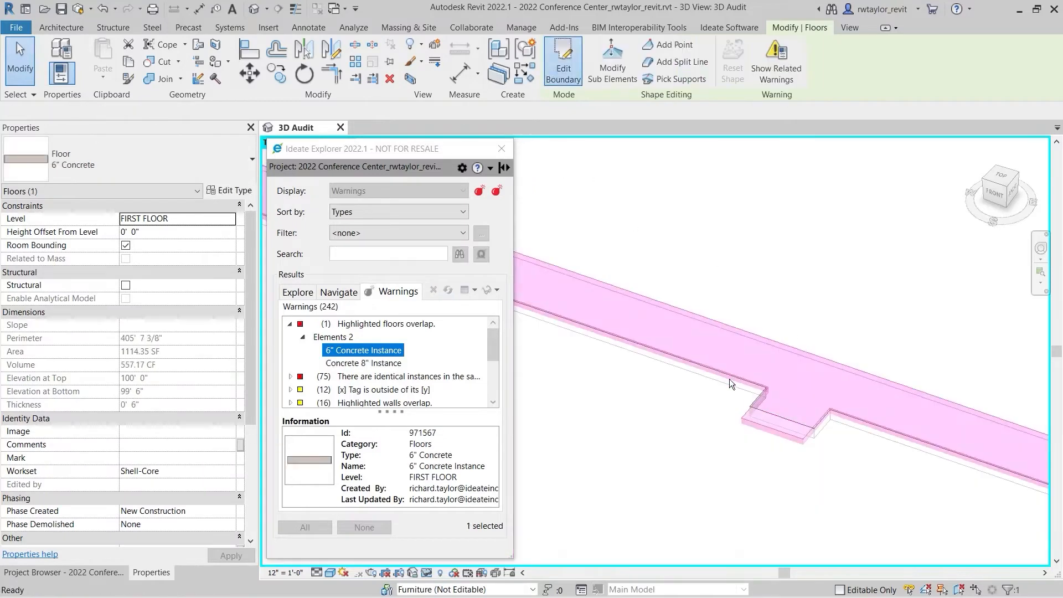
Edit the 6" floor's boundary to remove the notch overlap, finishing without attaching walls
{"action": "left_click", "coordinate": [562, 58]}
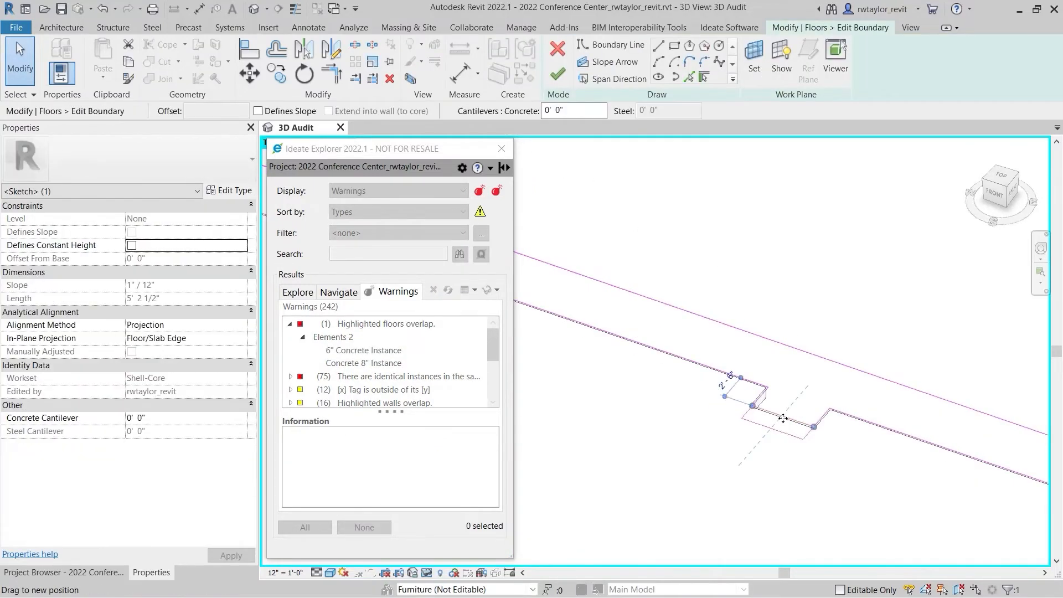
{"action": "left_click", "coordinate": [557, 73]}
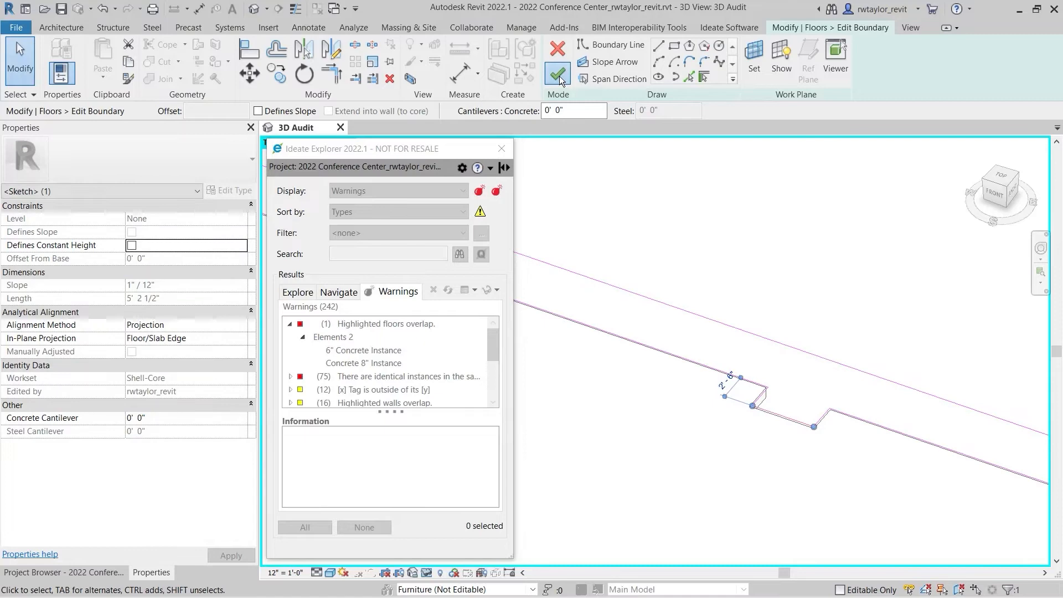
{"action": "left_click", "coordinate": [557, 75]}
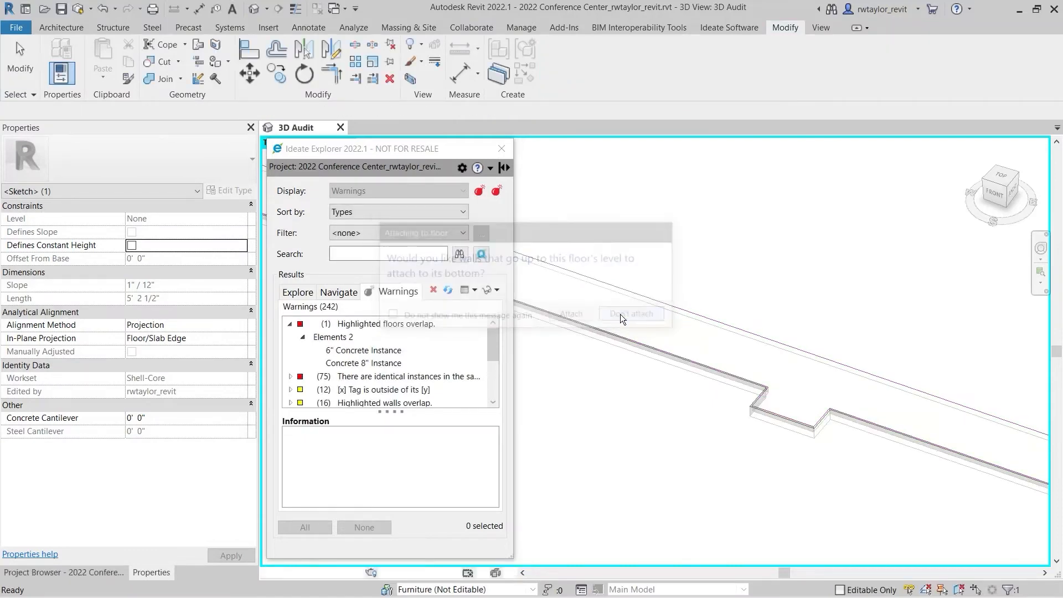
{"action": "left_click", "coordinate": [630, 313]}
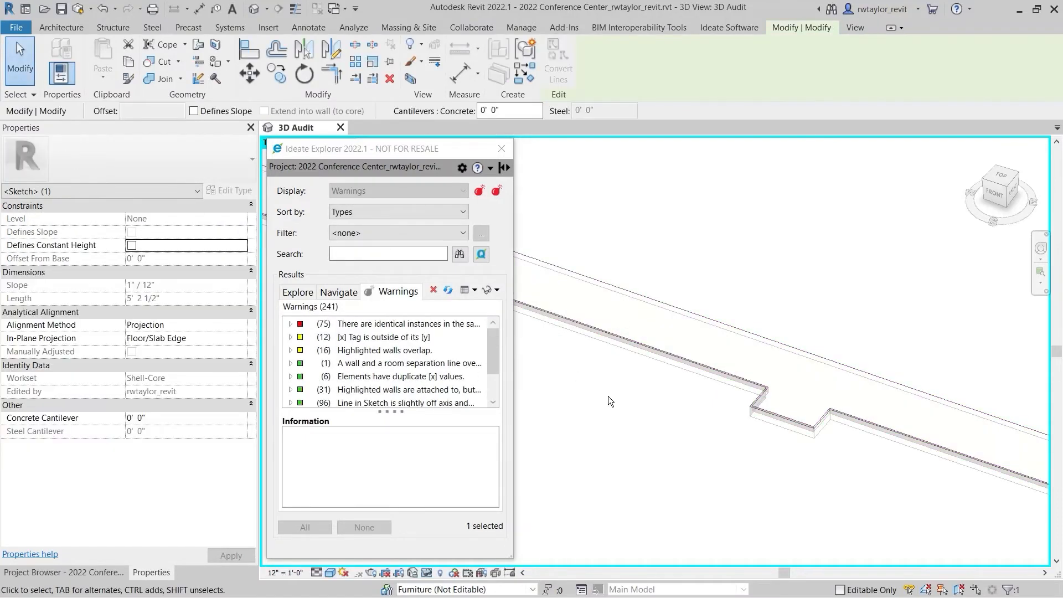
{"action": "left_click", "coordinate": [487, 289]}
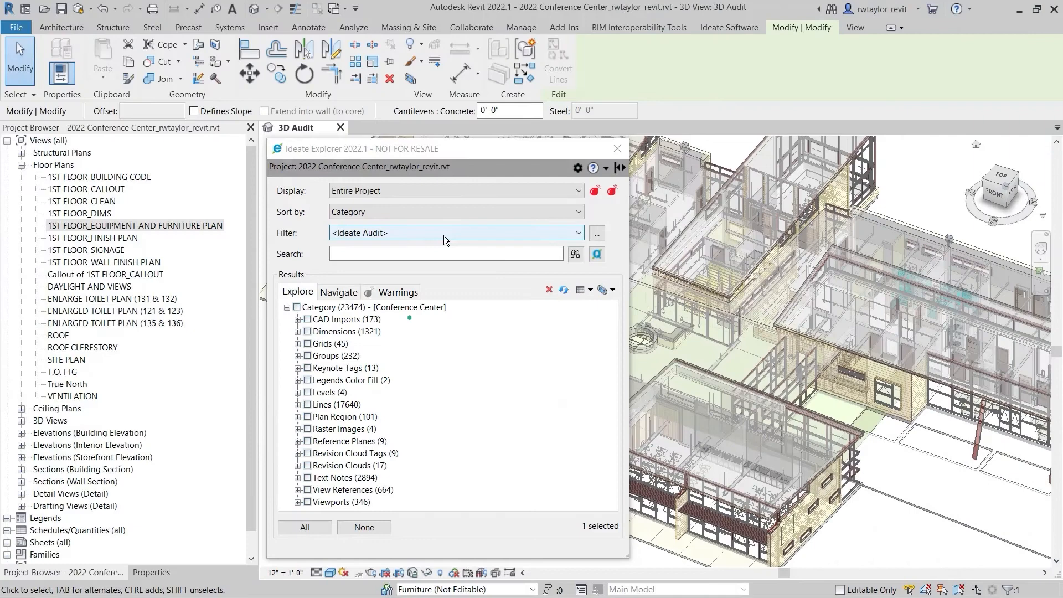
Expand CAD Imports > DWG File > A8-1 DOOR DETAILS in the category-sorted Explorer
{"action": "left_click", "coordinate": [298, 319]}
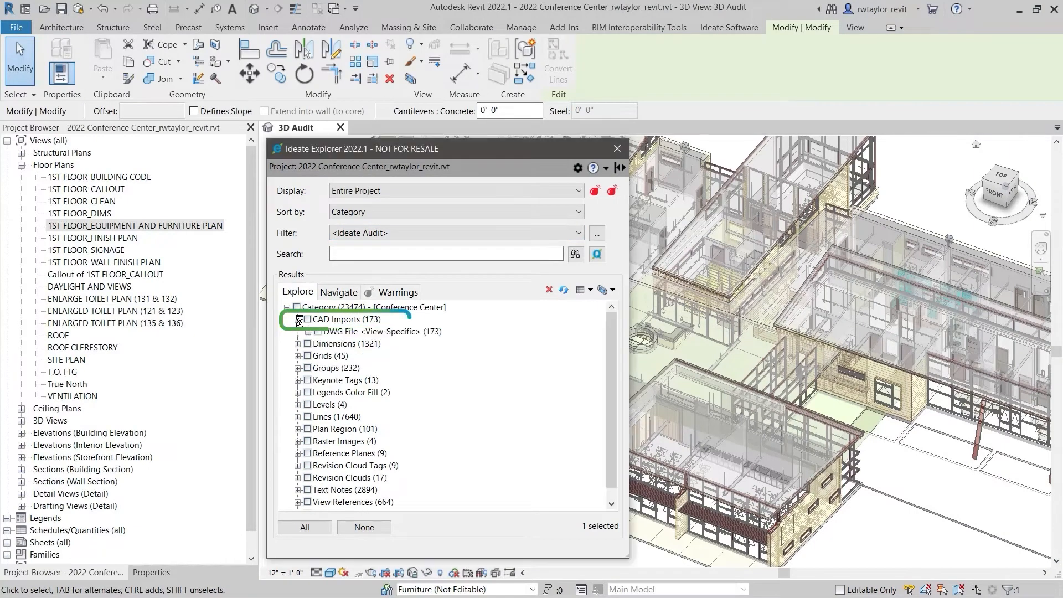
{"action": "left_click", "coordinate": [319, 331]}
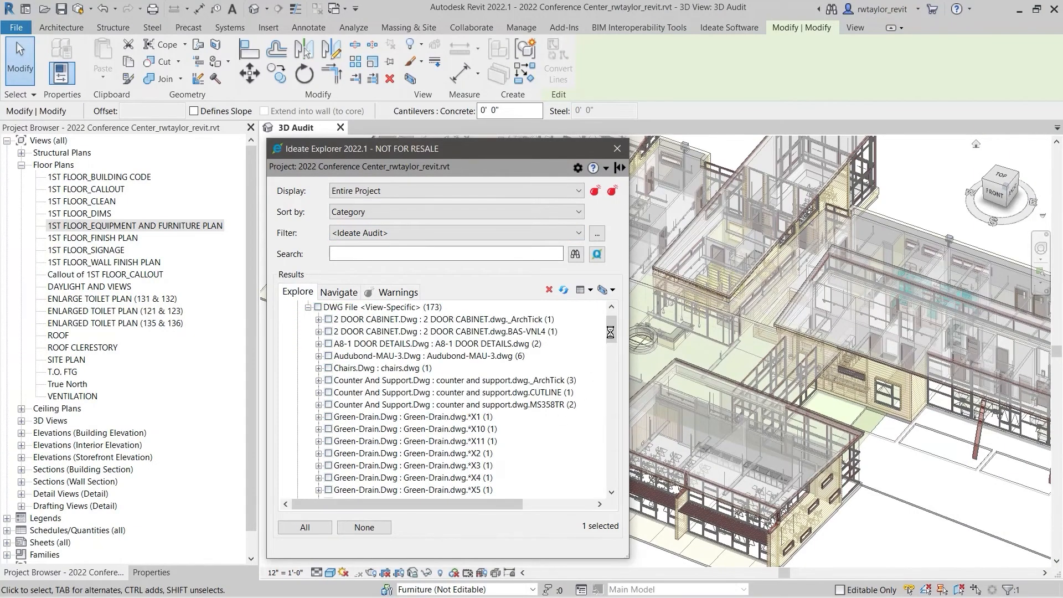
{"action": "scroll", "scroll_direction": "down", "scroll_amount": 3}
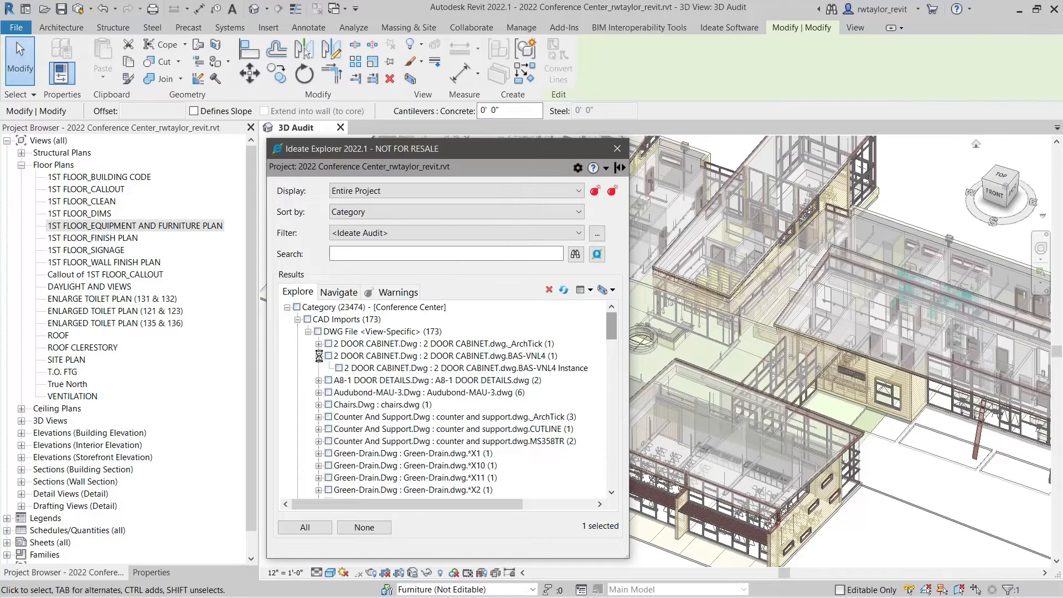
{"action": "left_click", "coordinate": [319, 380]}
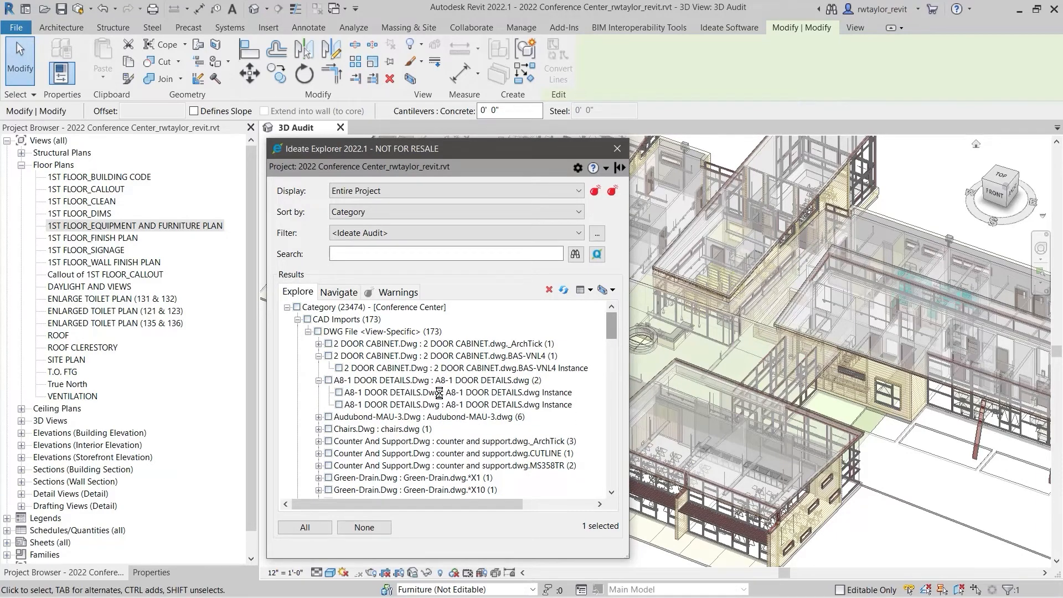
Locate both A8-1 DOOR DETAILS instances and delete the hidden duplicate from the SITE PLAN
{"action": "double_click", "coordinate": [439, 392]}
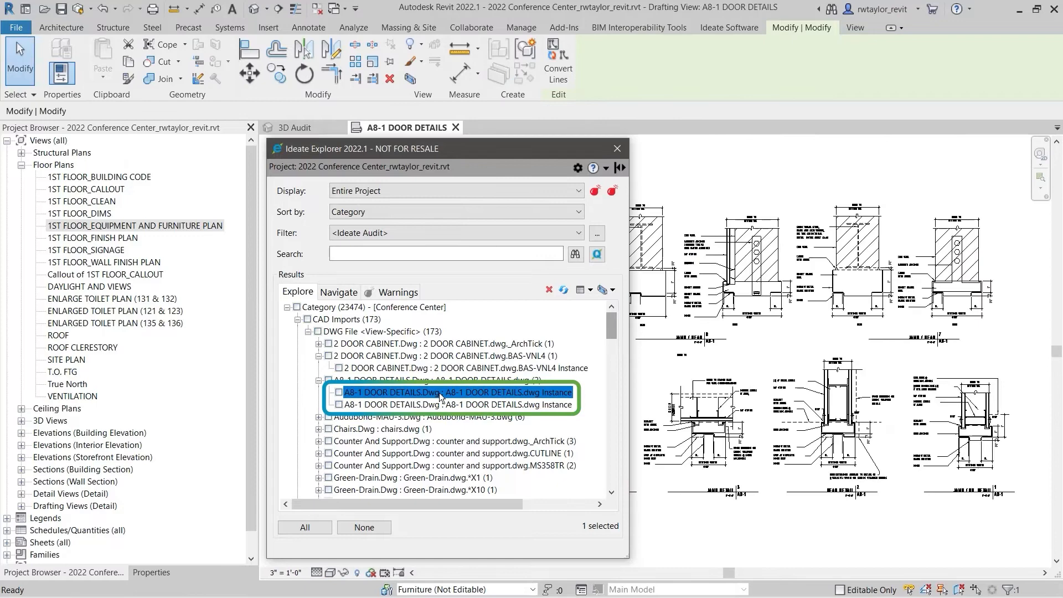
{"action": "left_click", "coordinate": [457, 404]}
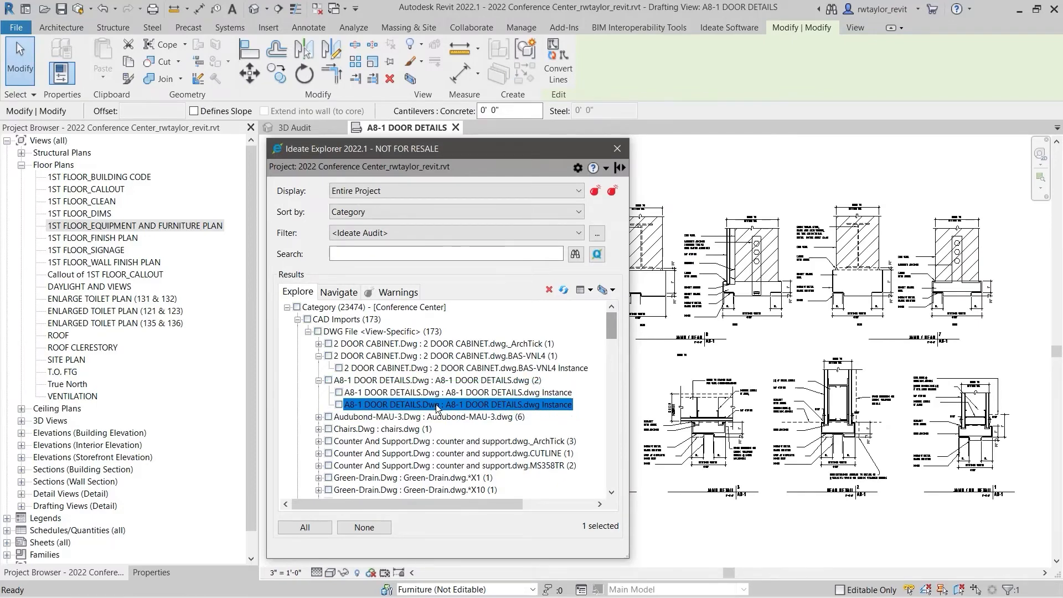
{"action": "double_click", "coordinate": [457, 403]}
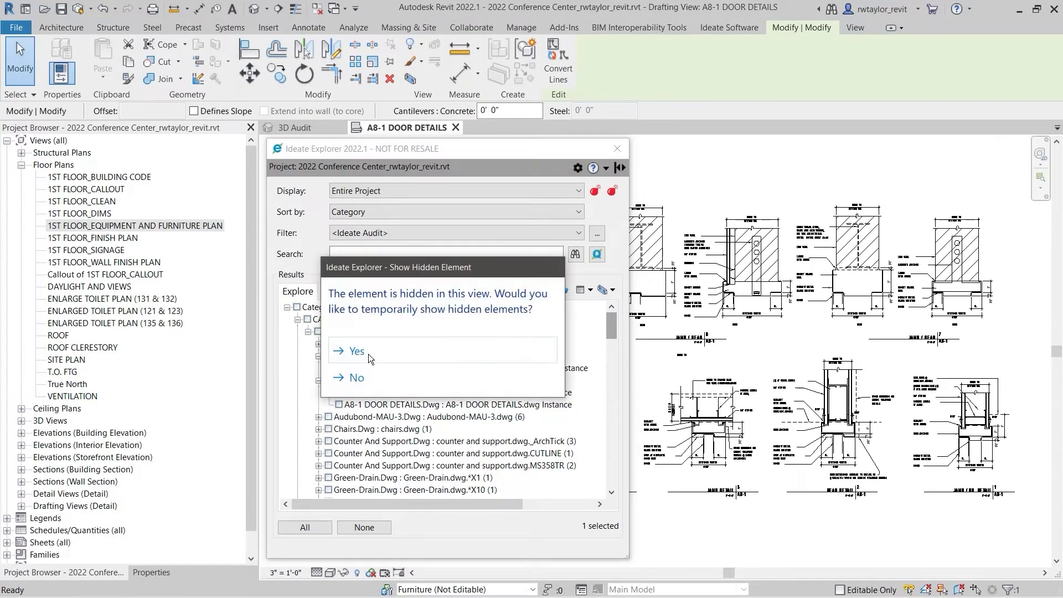
{"action": "left_click", "coordinate": [356, 351]}
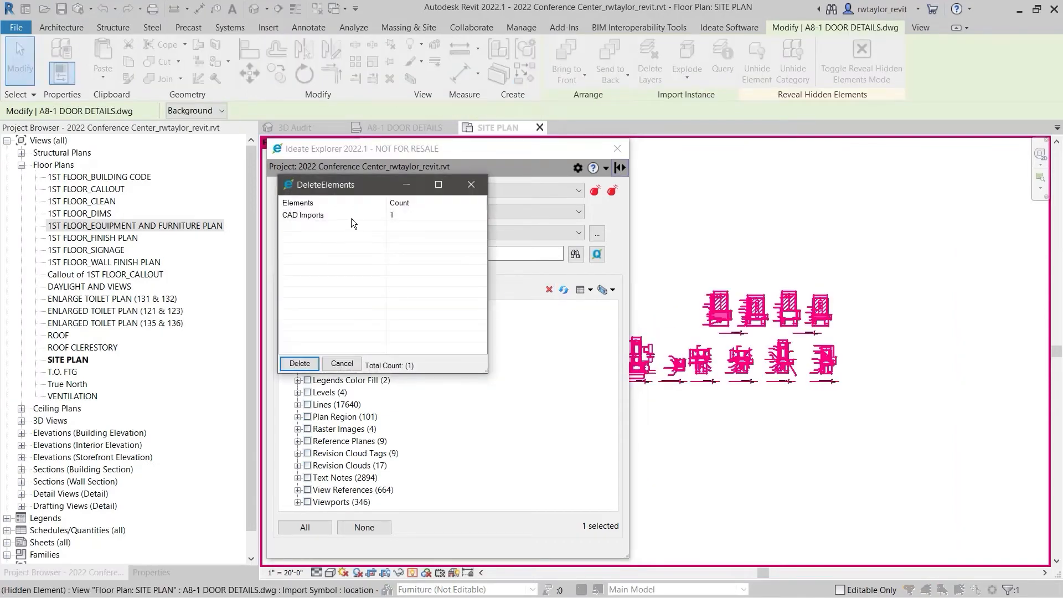
{"action": "left_click", "coordinate": [299, 363]}
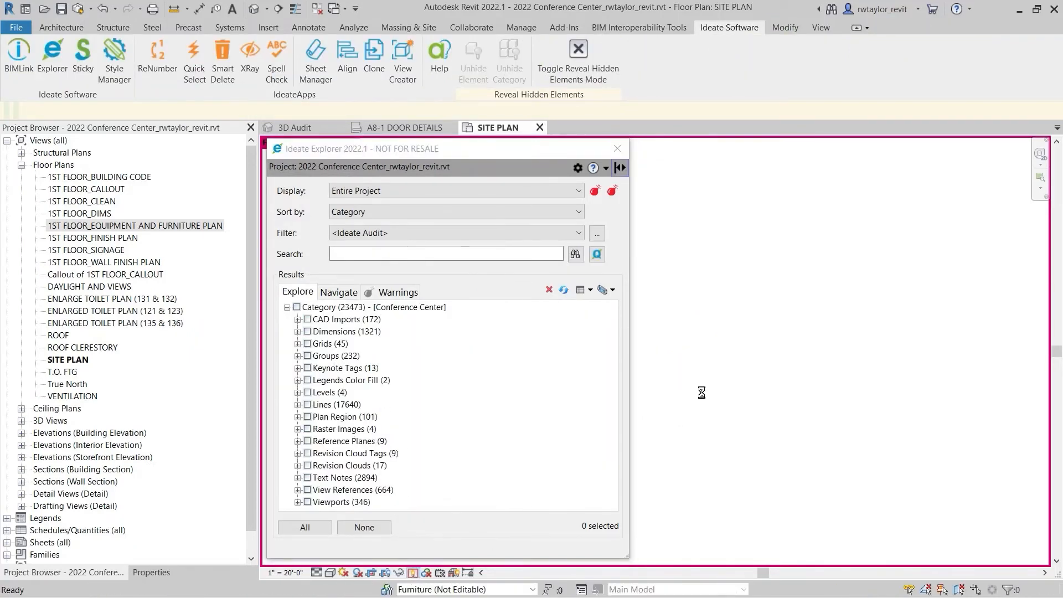
{"action": "right_click", "coordinate": [701, 392]}
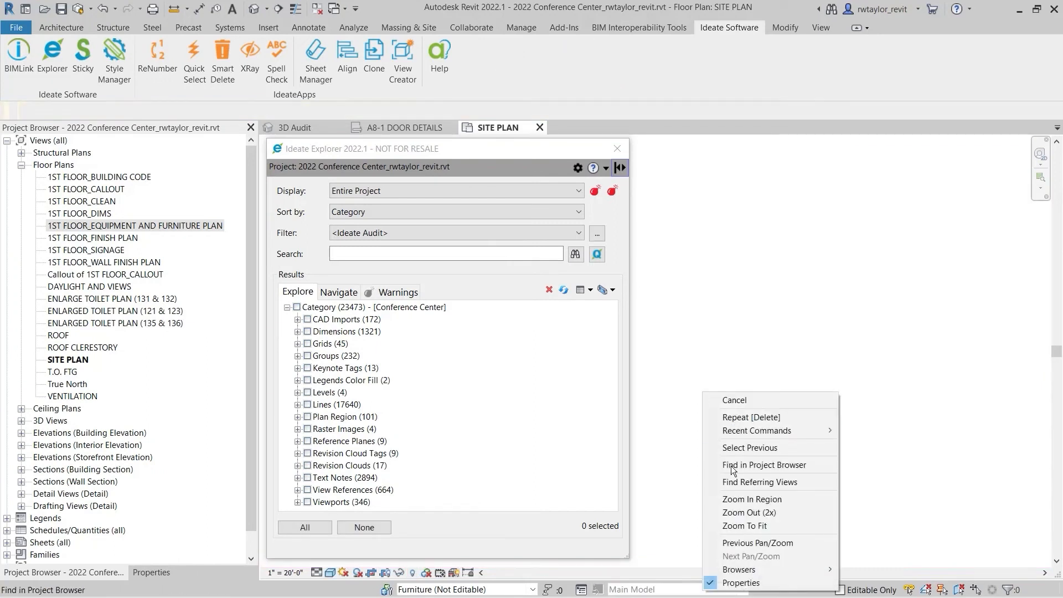